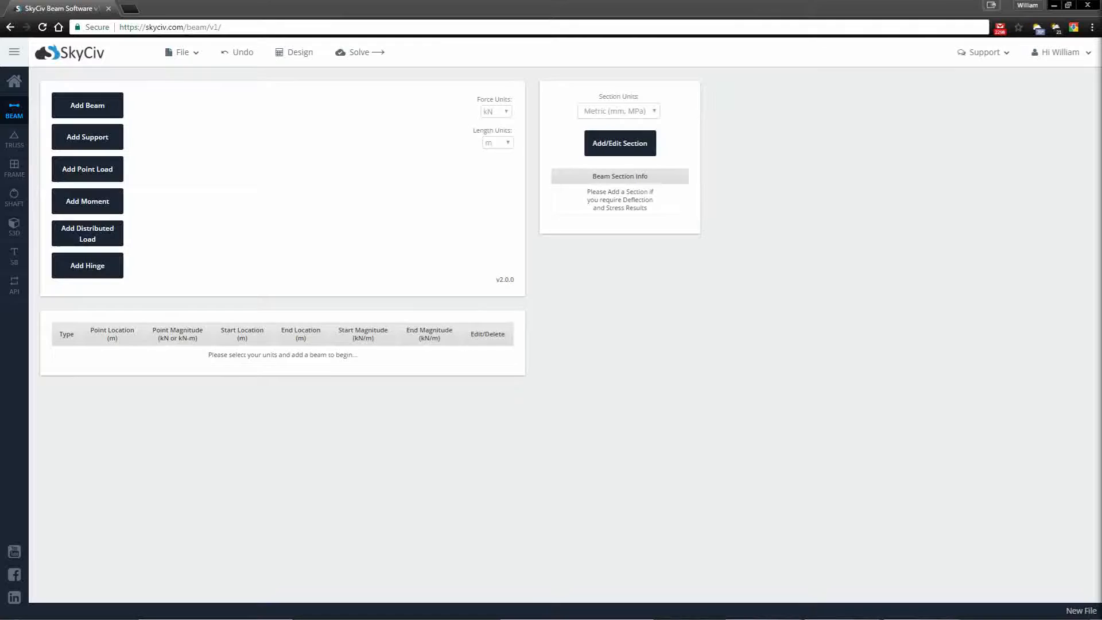
pyautogui.moveTo(414, 172)
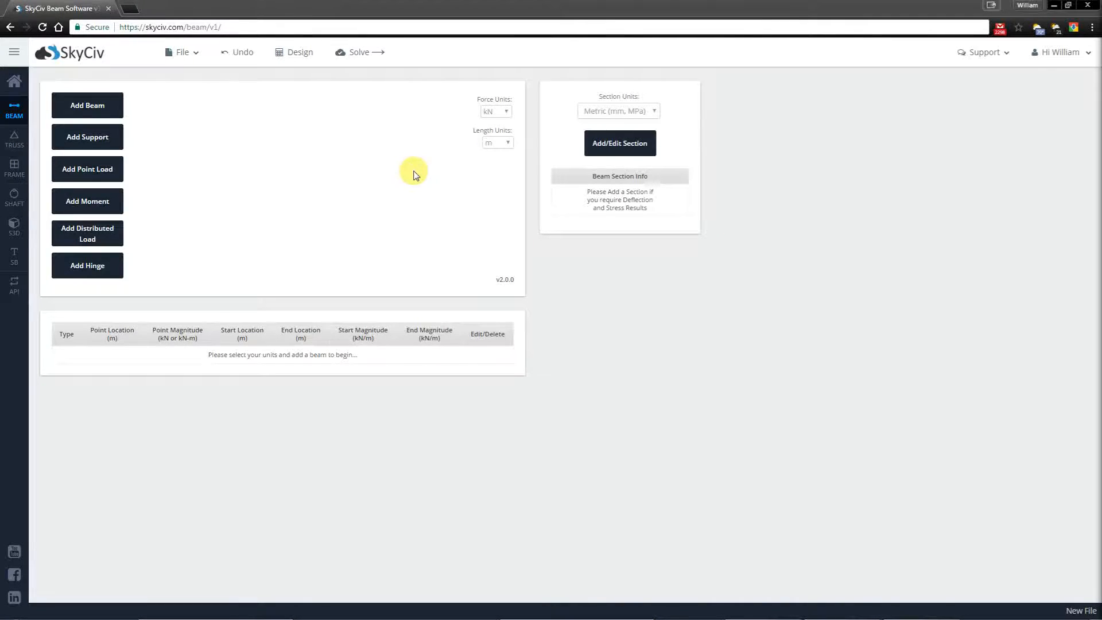
pyautogui.moveTo(182, 234)
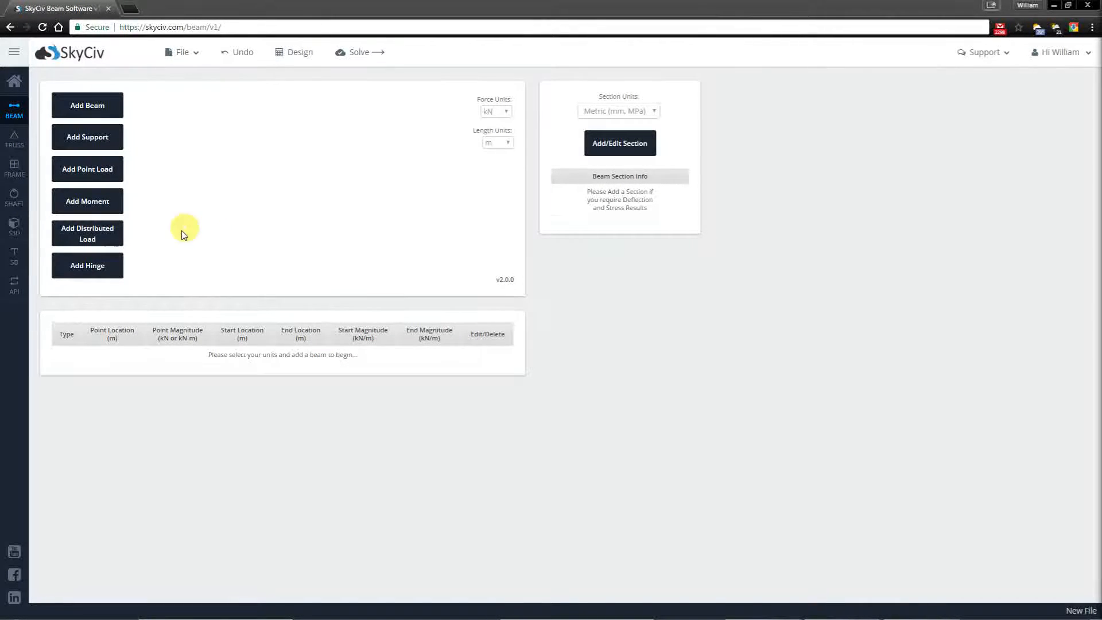
pyautogui.moveTo(167, 261)
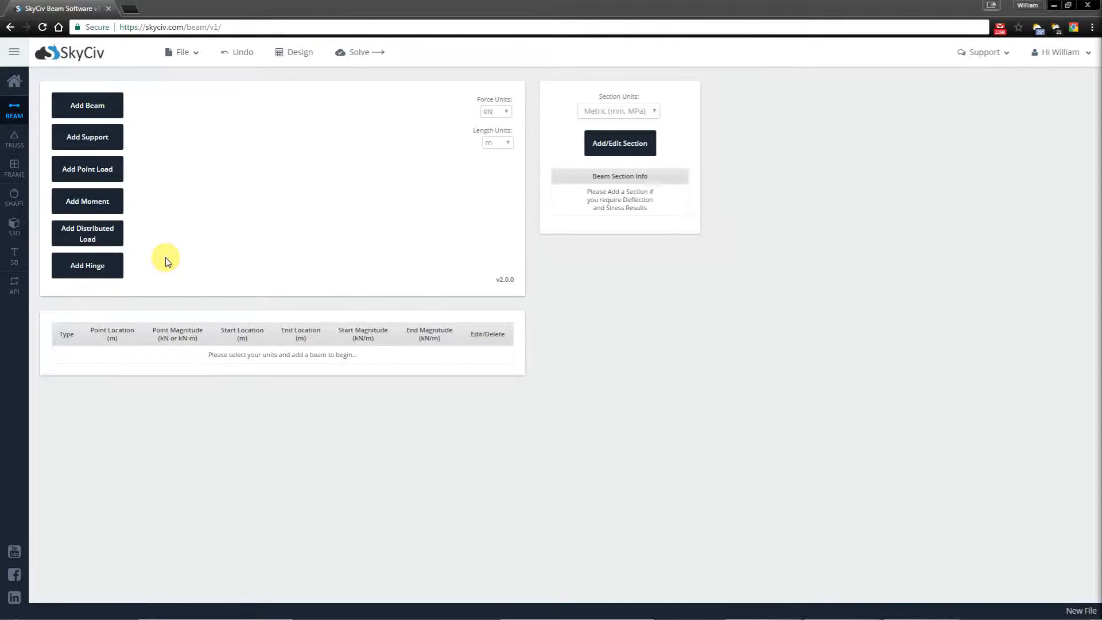
pyautogui.moveTo(49, 124)
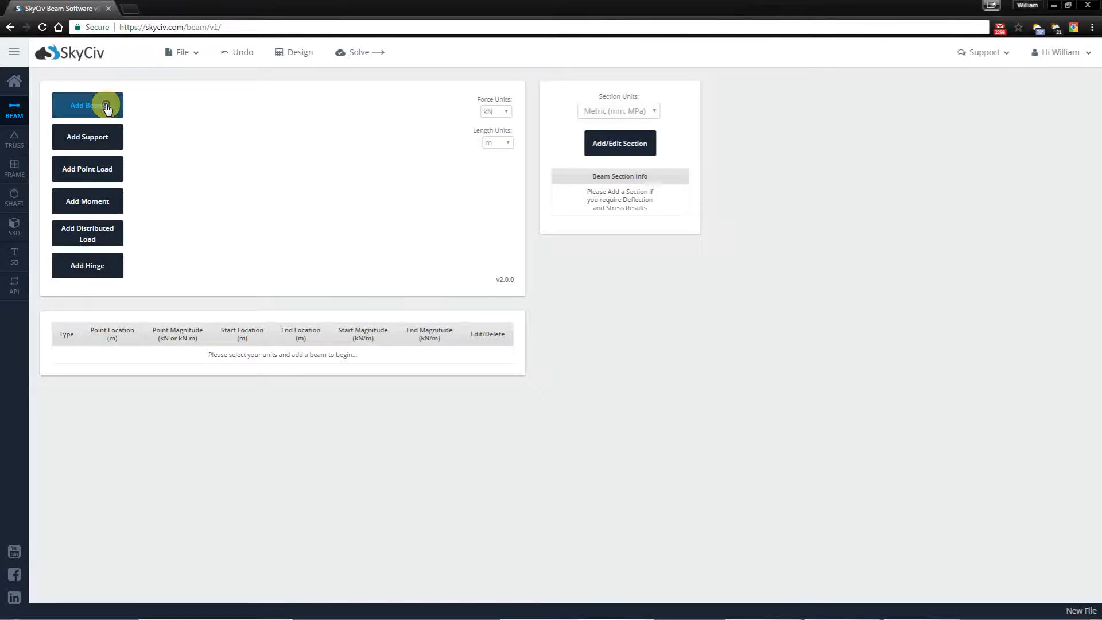
# - Add a new beam 5 m long, spanning 0 to 5 m
pyautogui.click(87, 106)
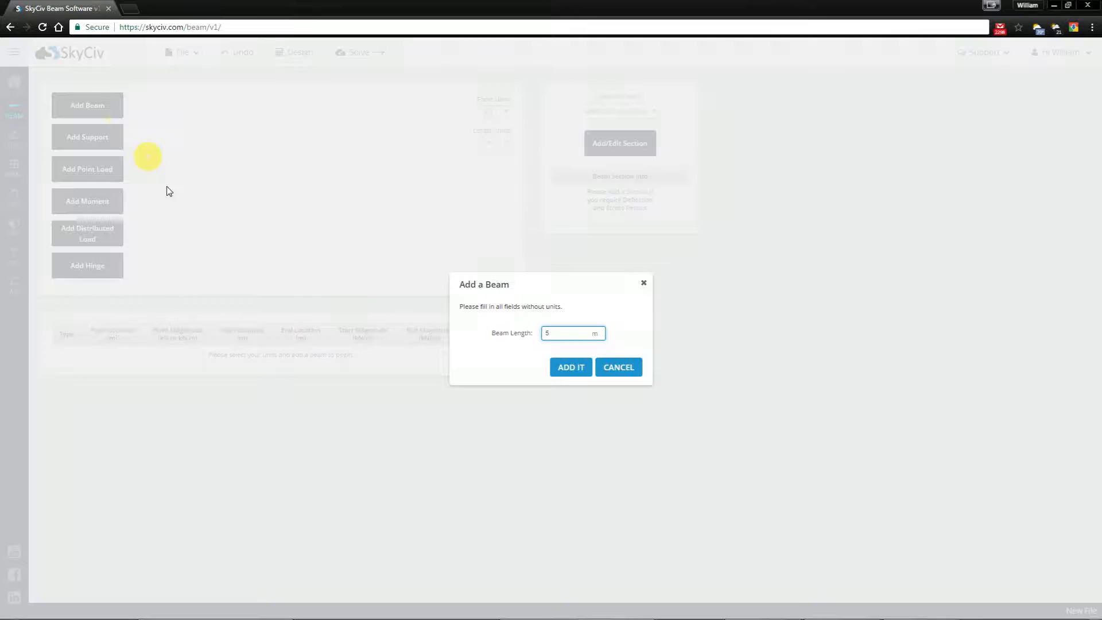
pyautogui.click(570, 366)
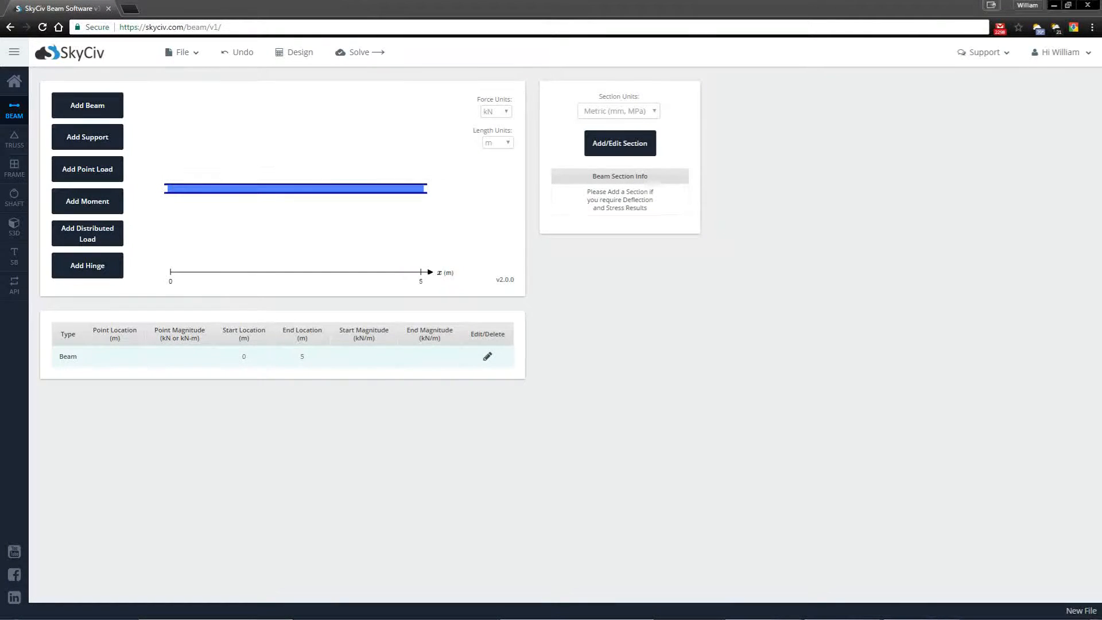
# - Submit a custom section with Young's modulus 200000 MPa and moment of inertia 4.5719e7 mm⁴
pyautogui.click(619, 143)
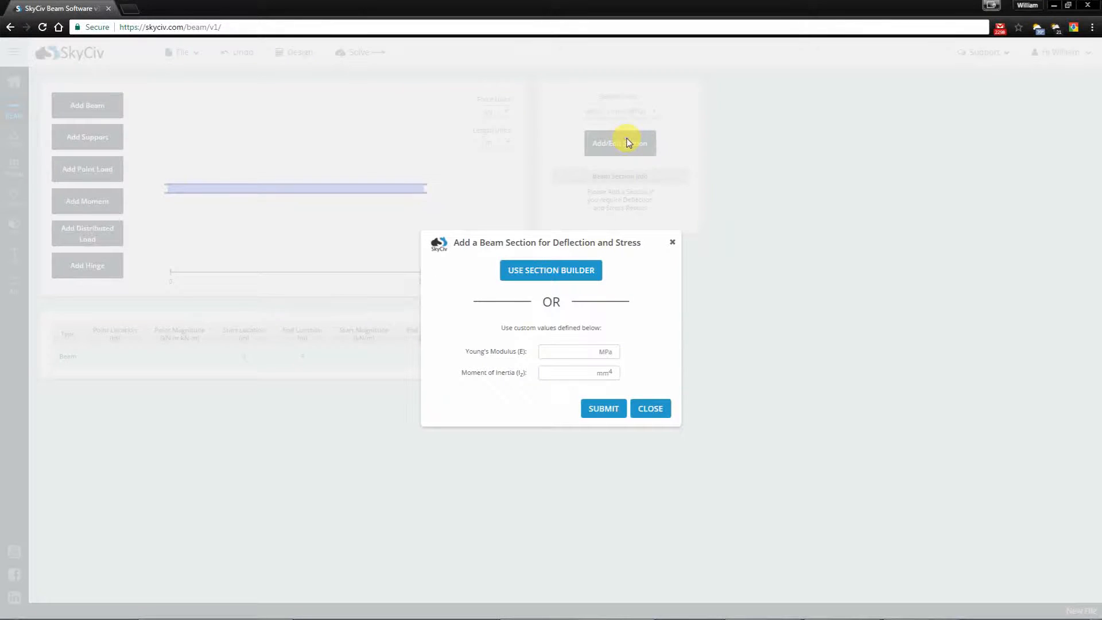
pyautogui.moveTo(491, 284)
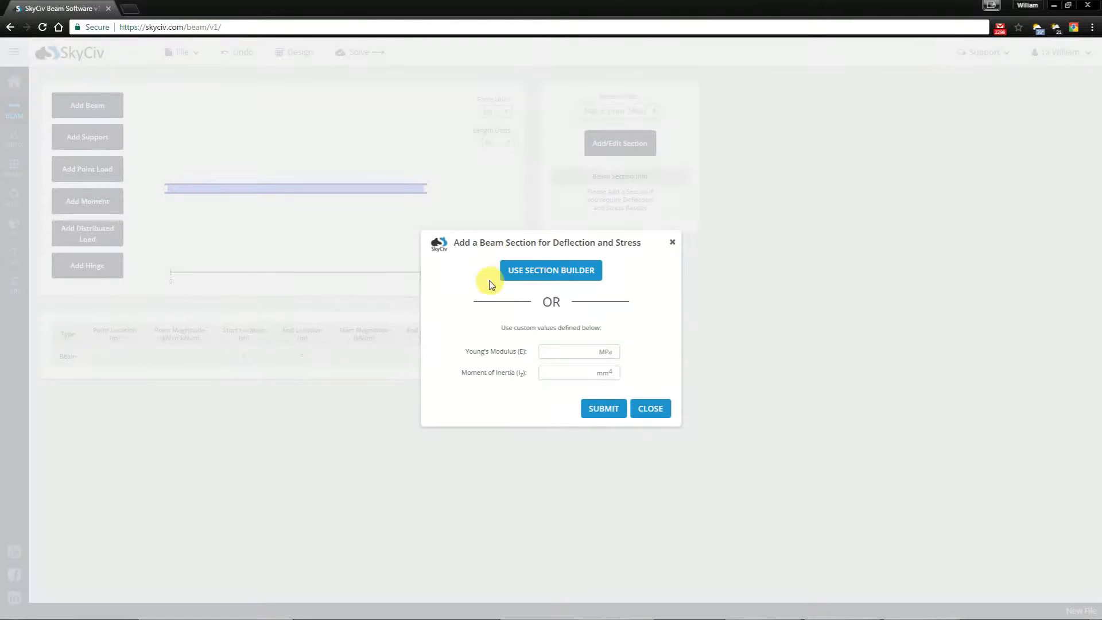
pyautogui.moveTo(507, 291)
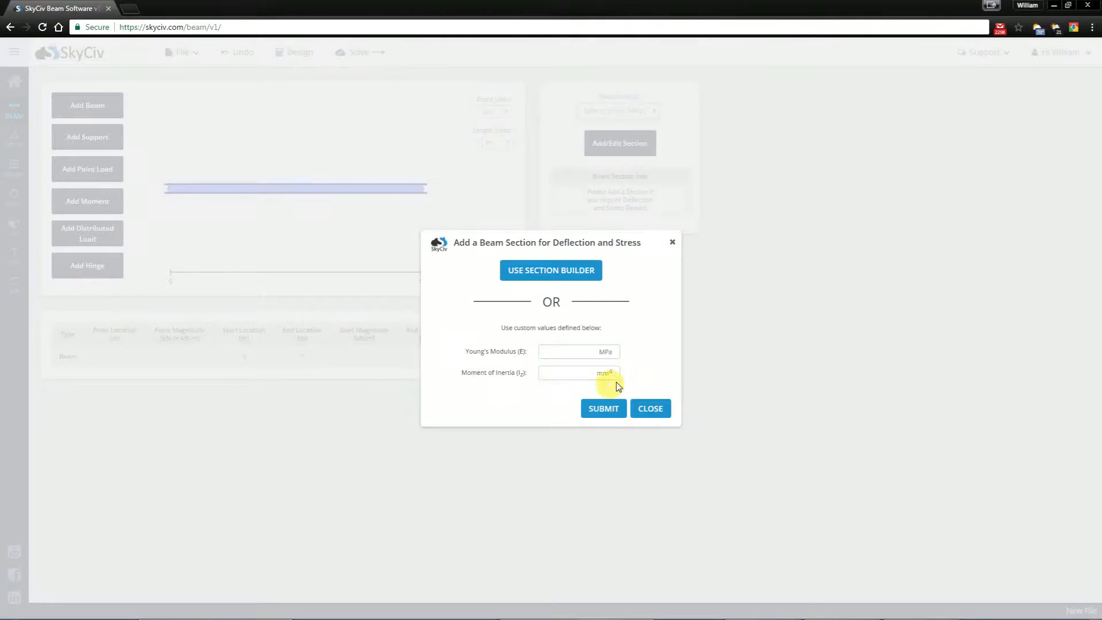
pyautogui.moveTo(578, 351)
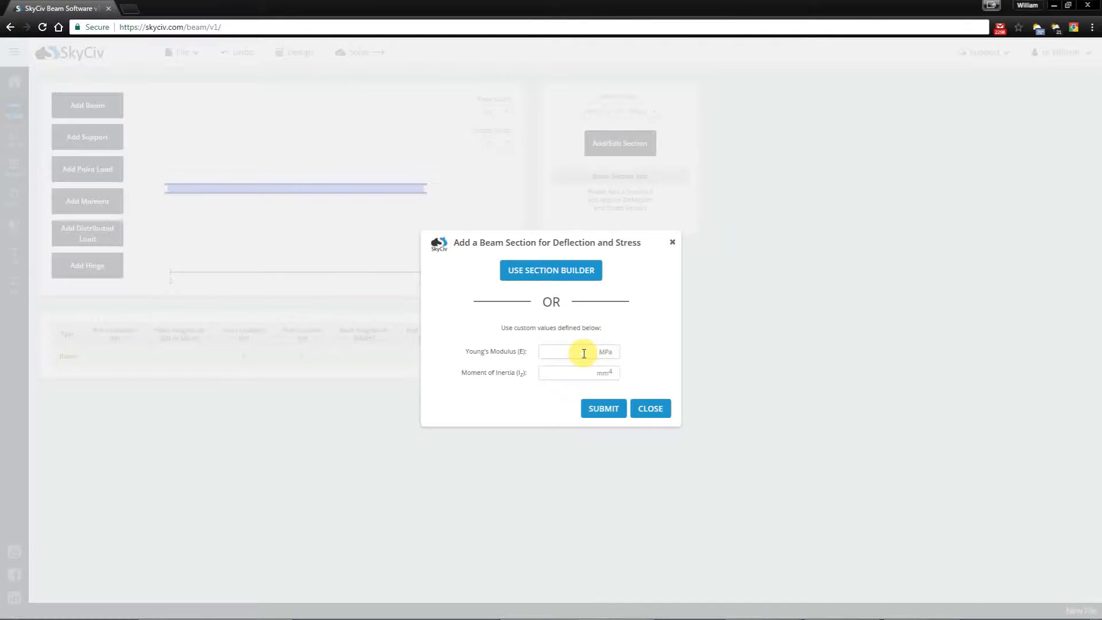
pyautogui.click(577, 351)
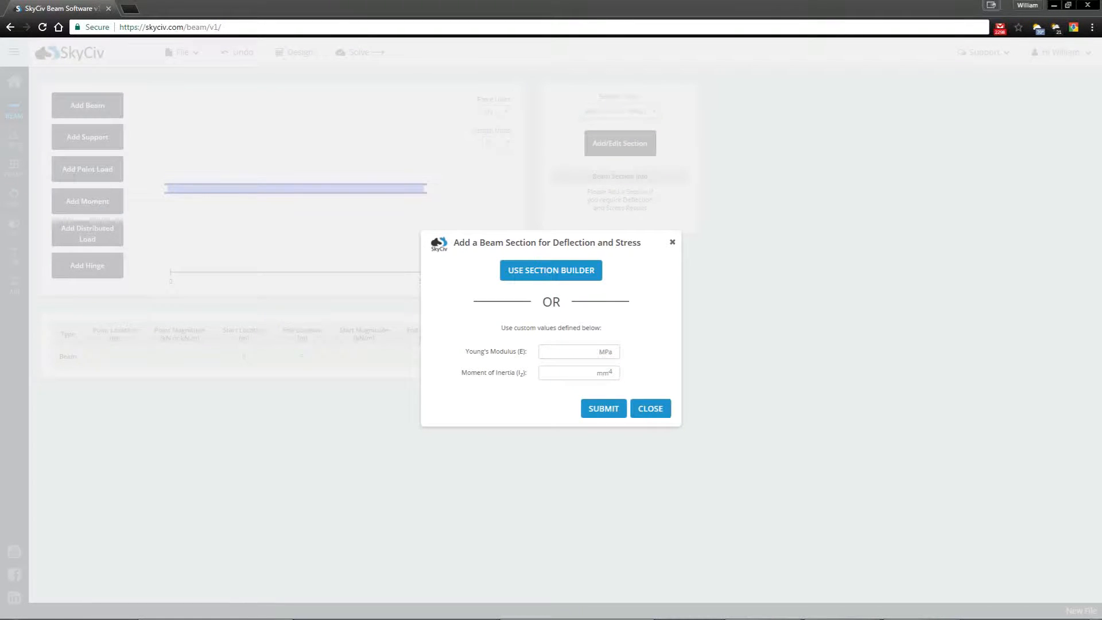
pyautogui.click(576, 351)
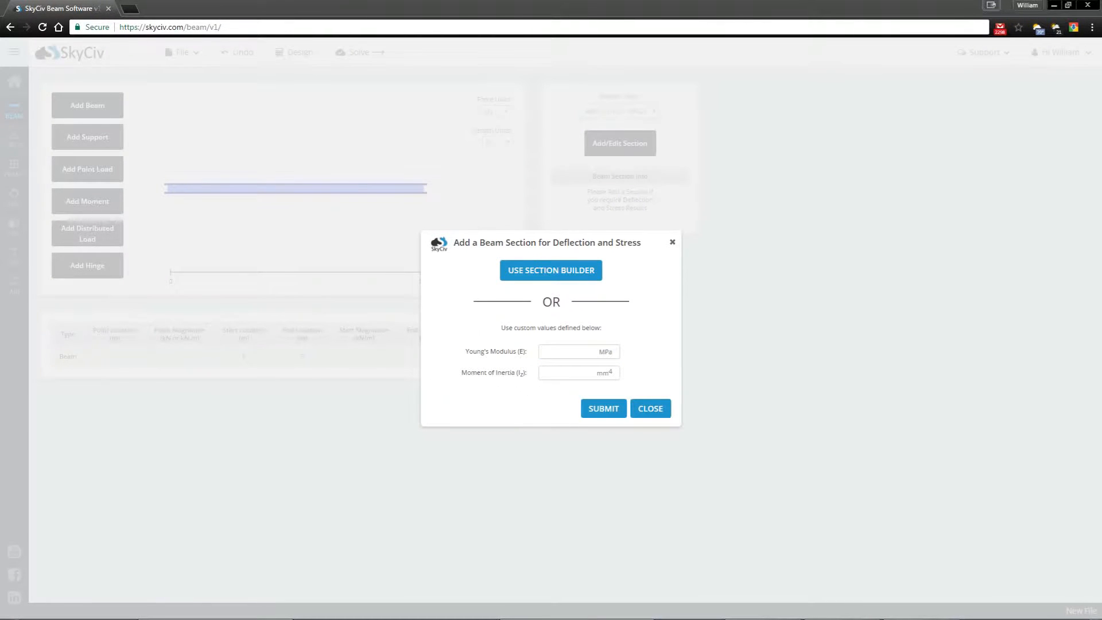
pyautogui.click(576, 351)
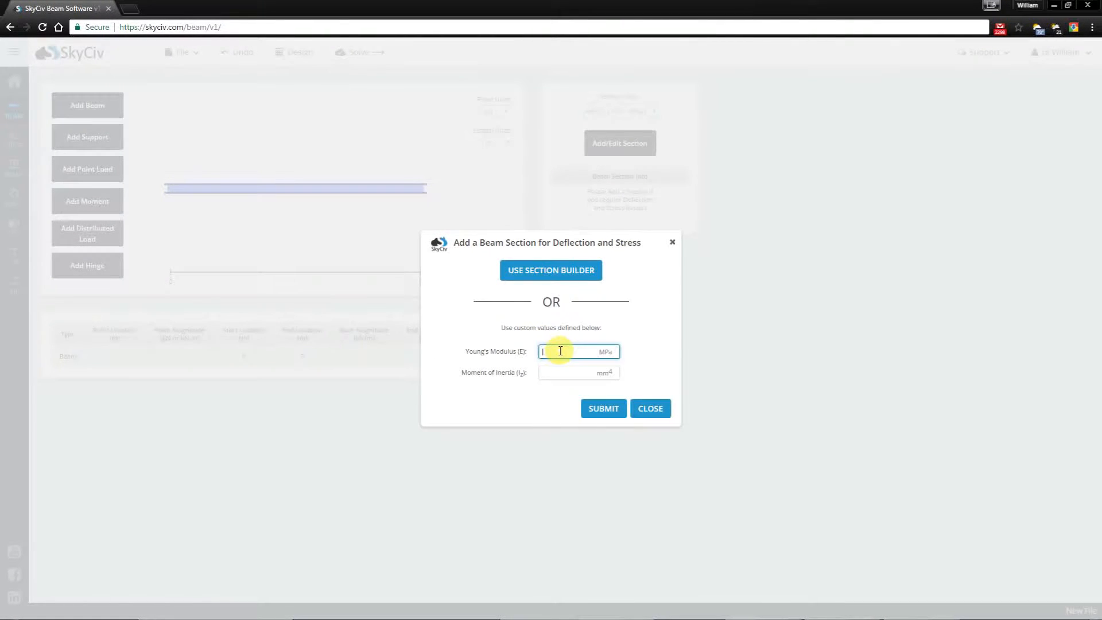
pyautogui.write('200000')
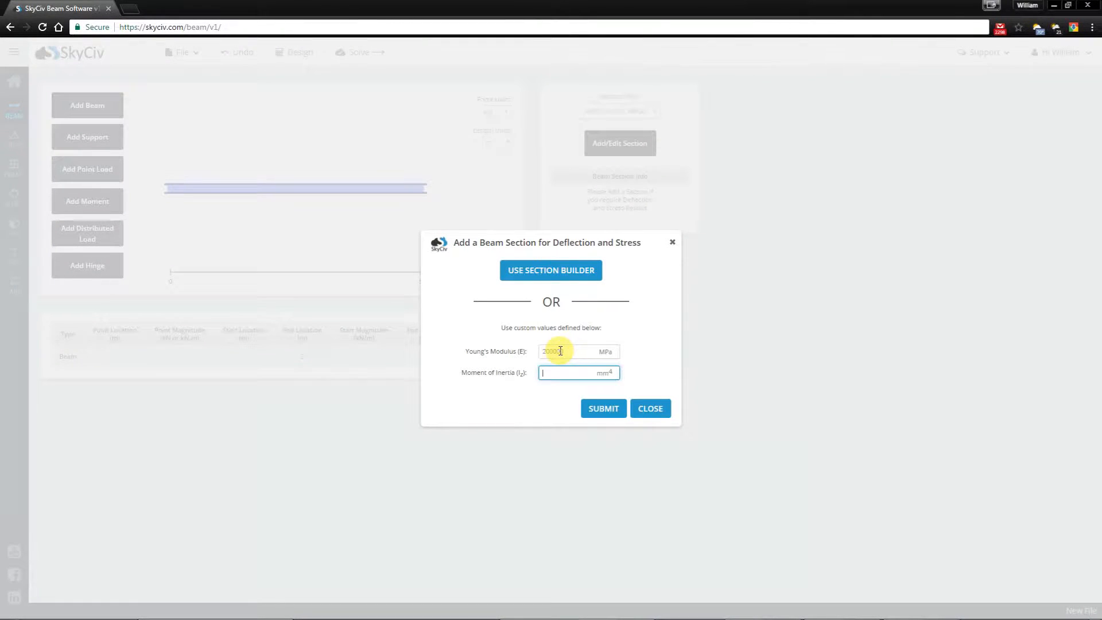
pyautogui.write('4.57')
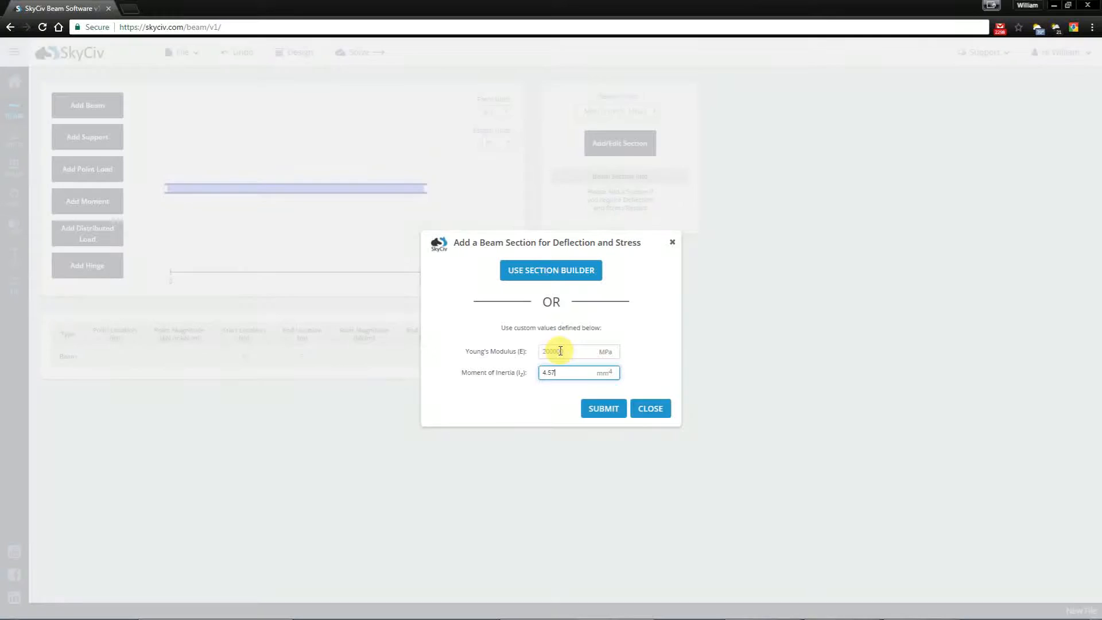
pyautogui.write('19')
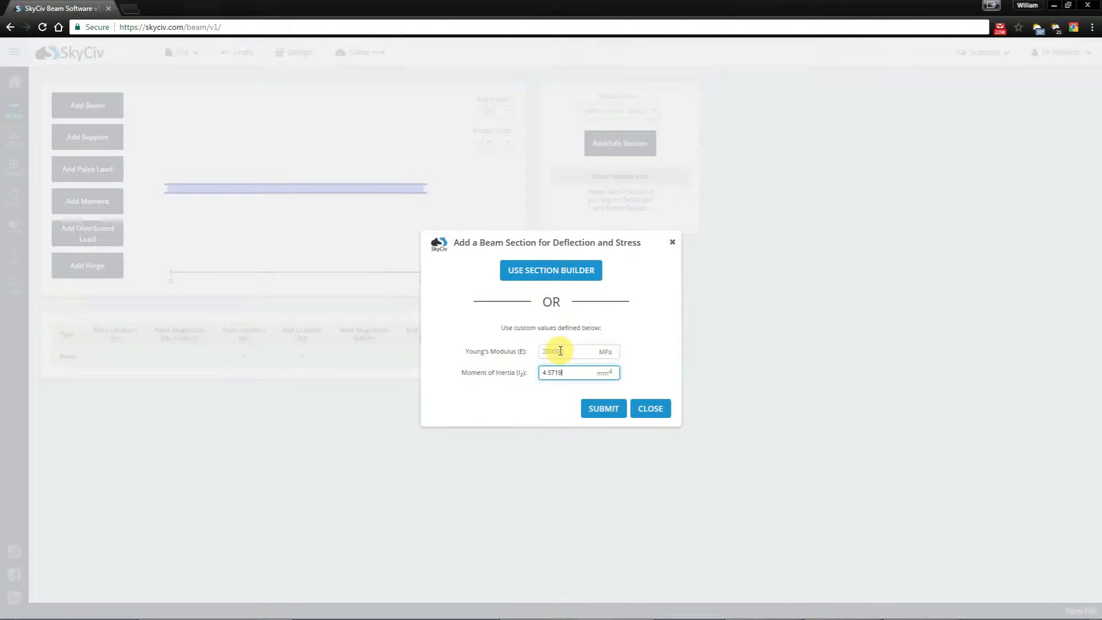
pyautogui.write('3e+7')
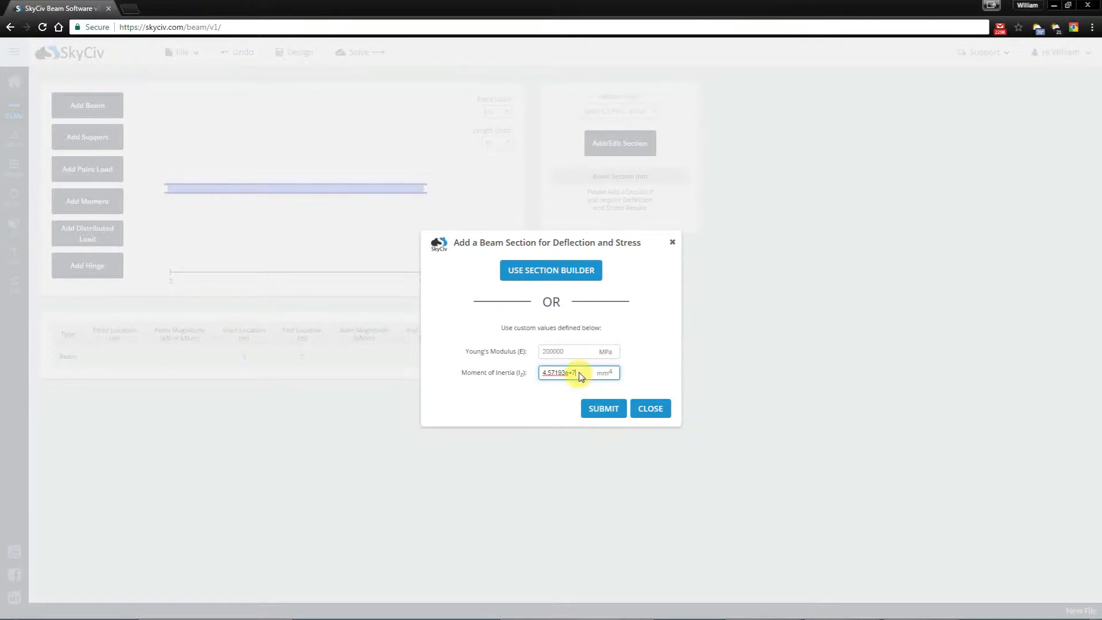
pyautogui.click(601, 408)
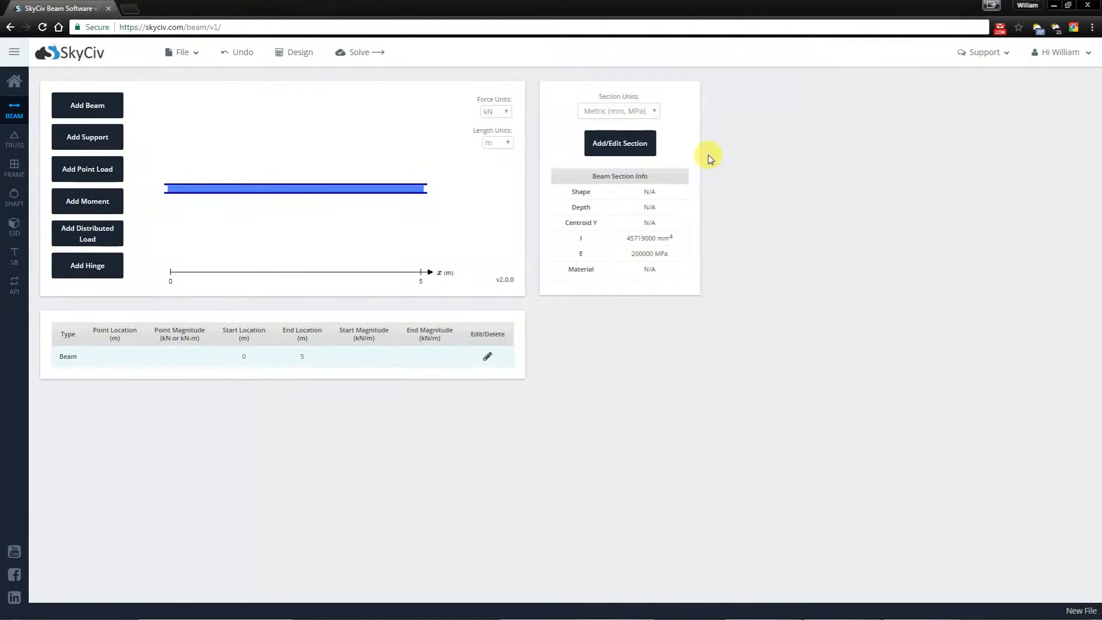
pyautogui.moveTo(636, 251)
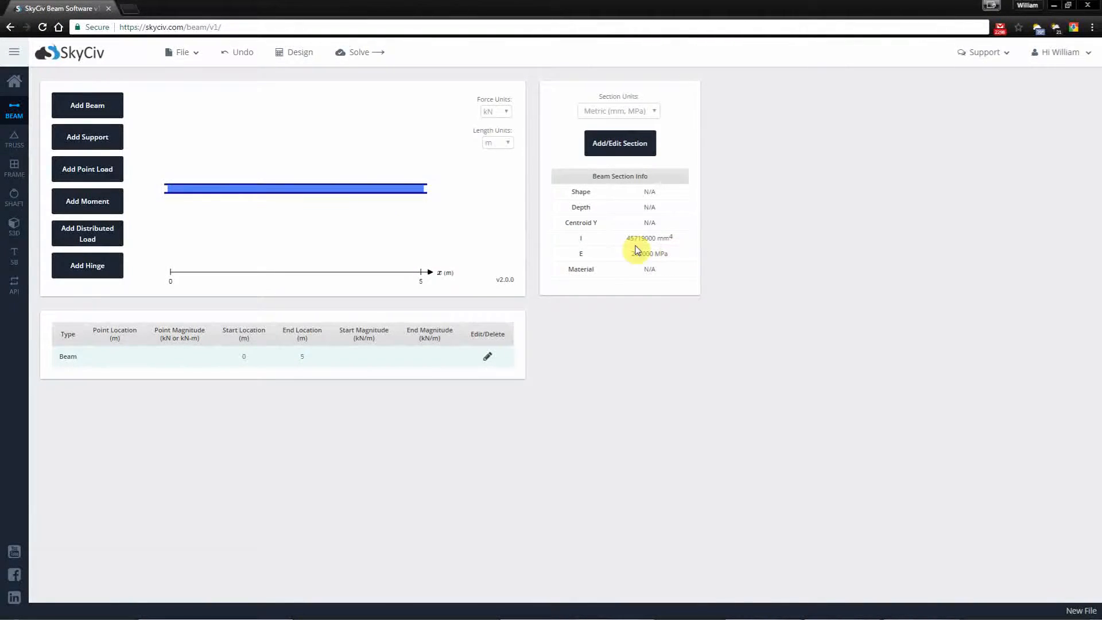
pyautogui.moveTo(87, 137)
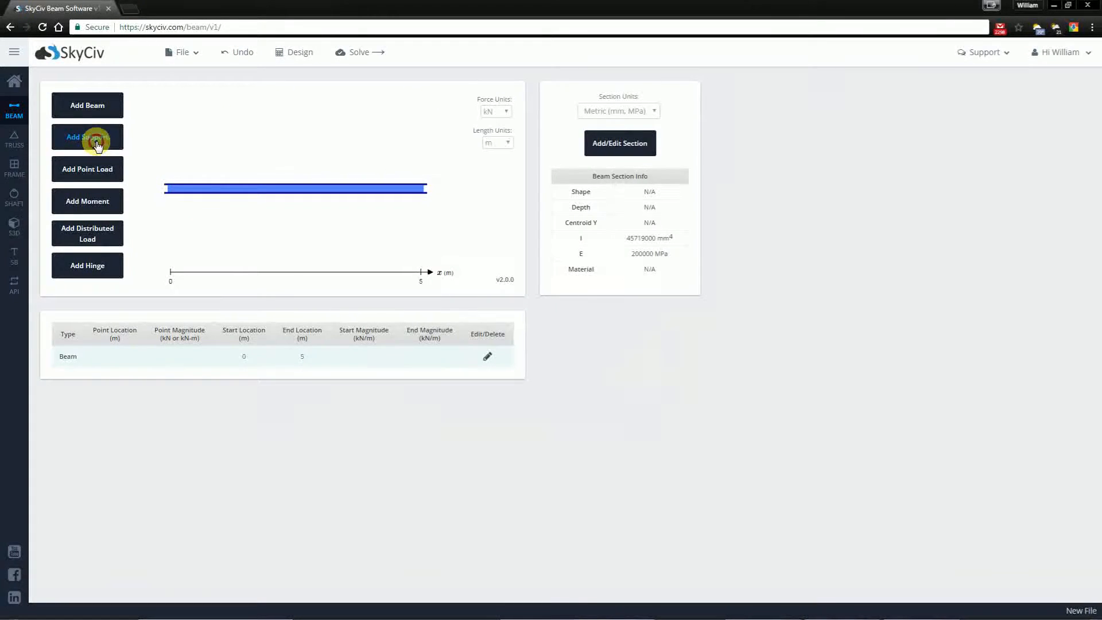
# - Add a fixed support at the left end of the beam (0 m)
pyautogui.click(88, 137)
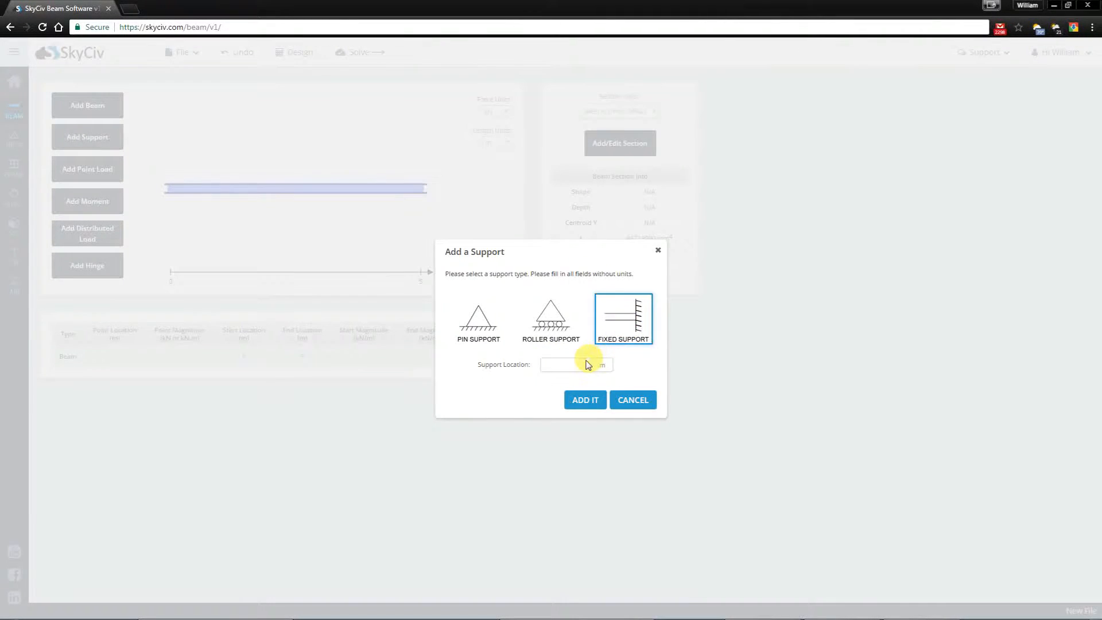
pyautogui.click(569, 364)
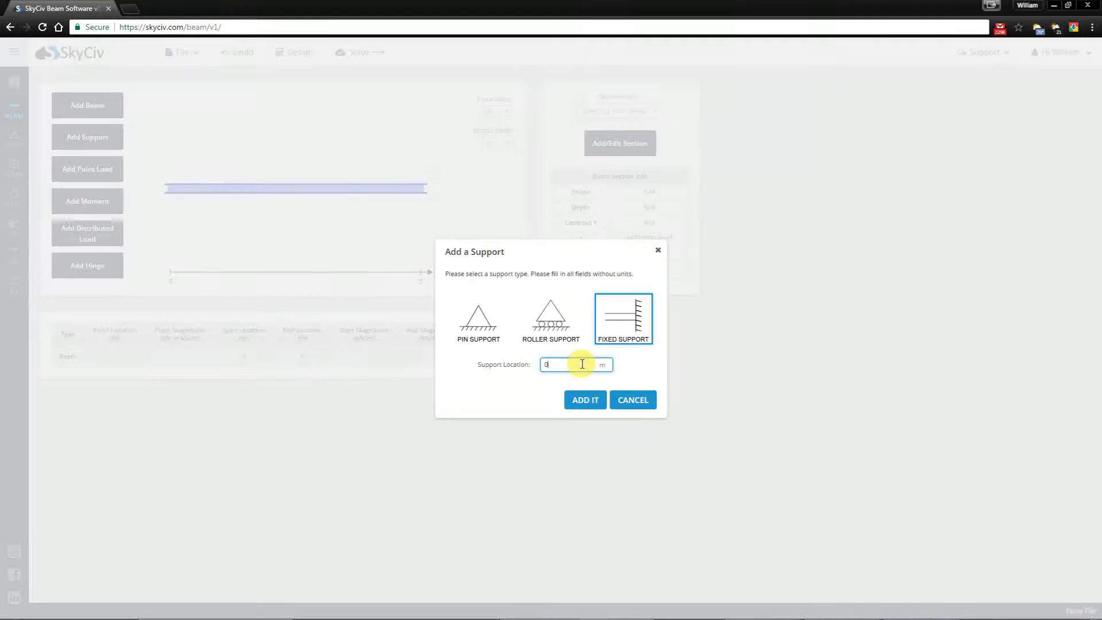
pyautogui.click(585, 399)
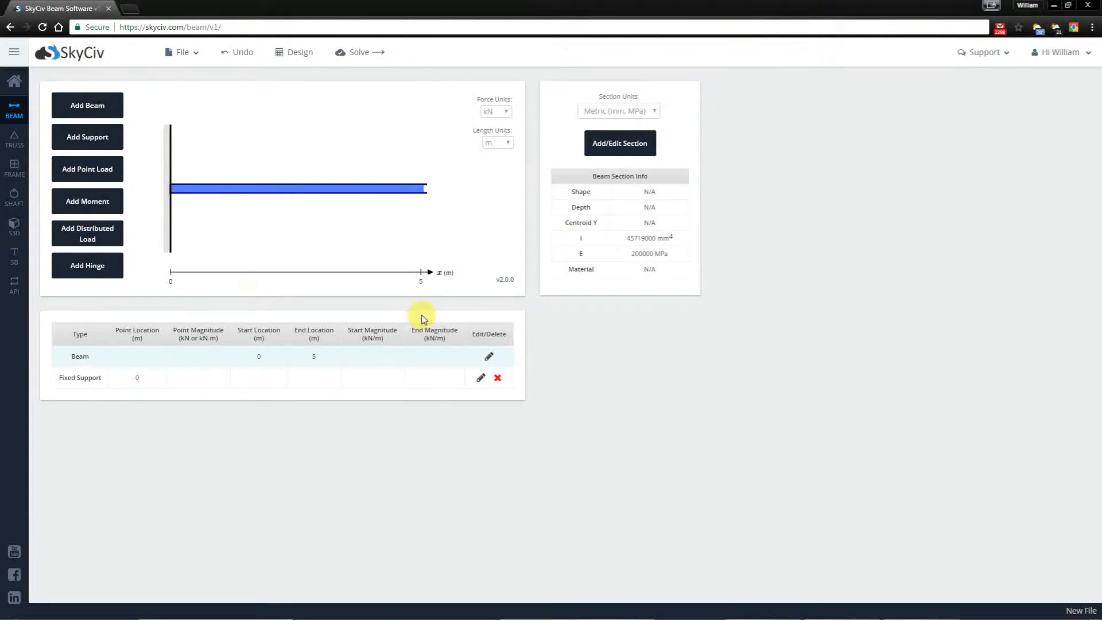
# - Add a pin support at 2.5 m
pyautogui.click(87, 137)
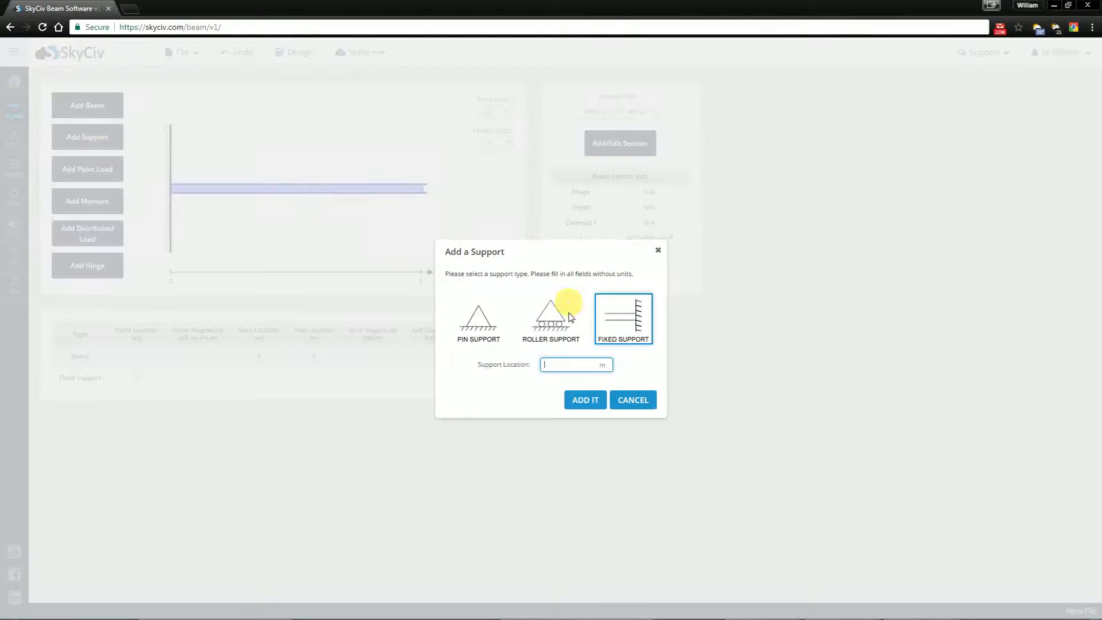
pyautogui.click(477, 319)
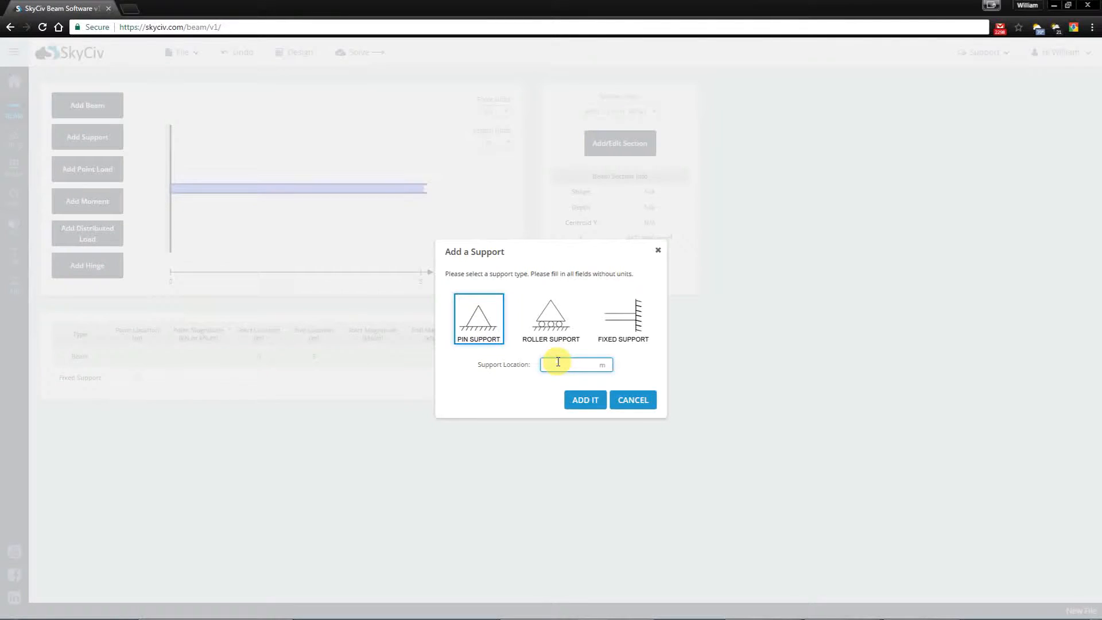
pyautogui.write('2.5')
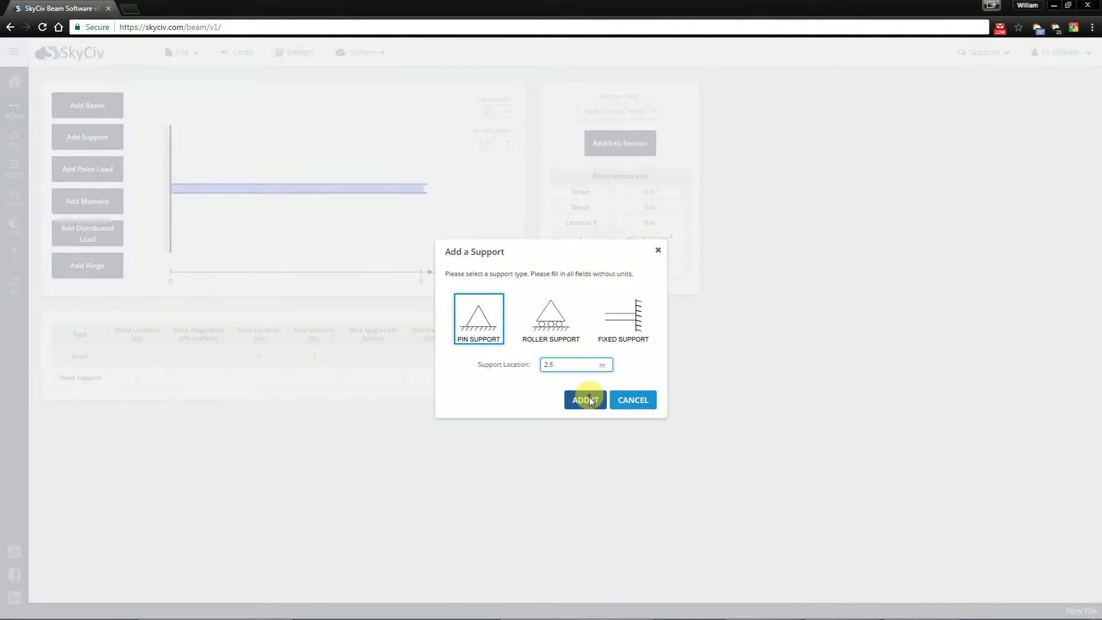
pyautogui.click(585, 399)
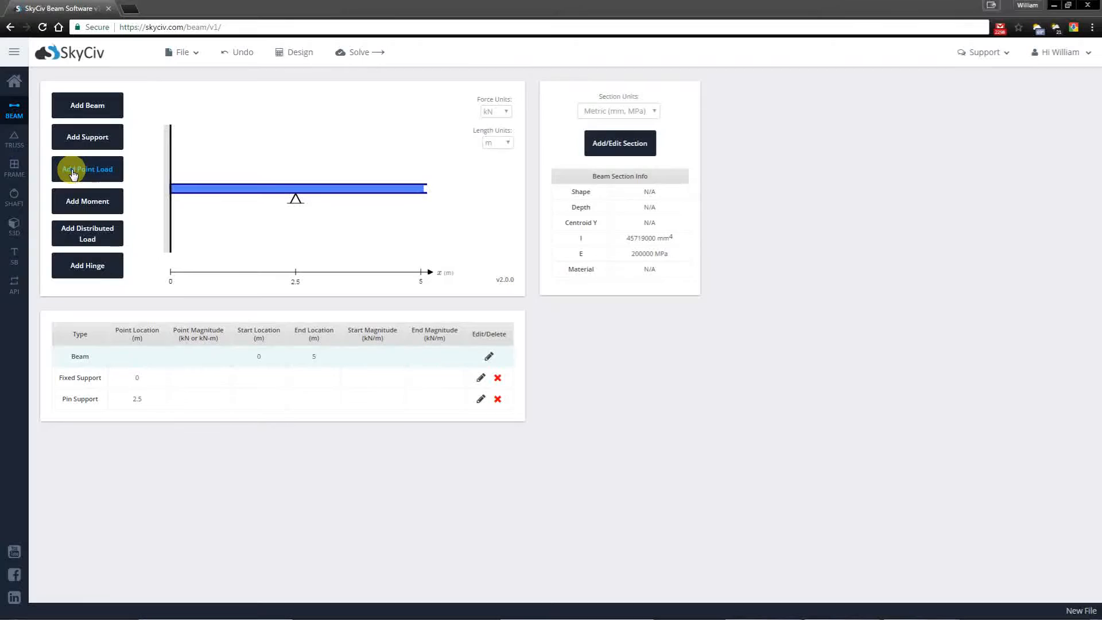
# - Place a downward 10 kN point load at 1.25 m
pyautogui.click(87, 169)
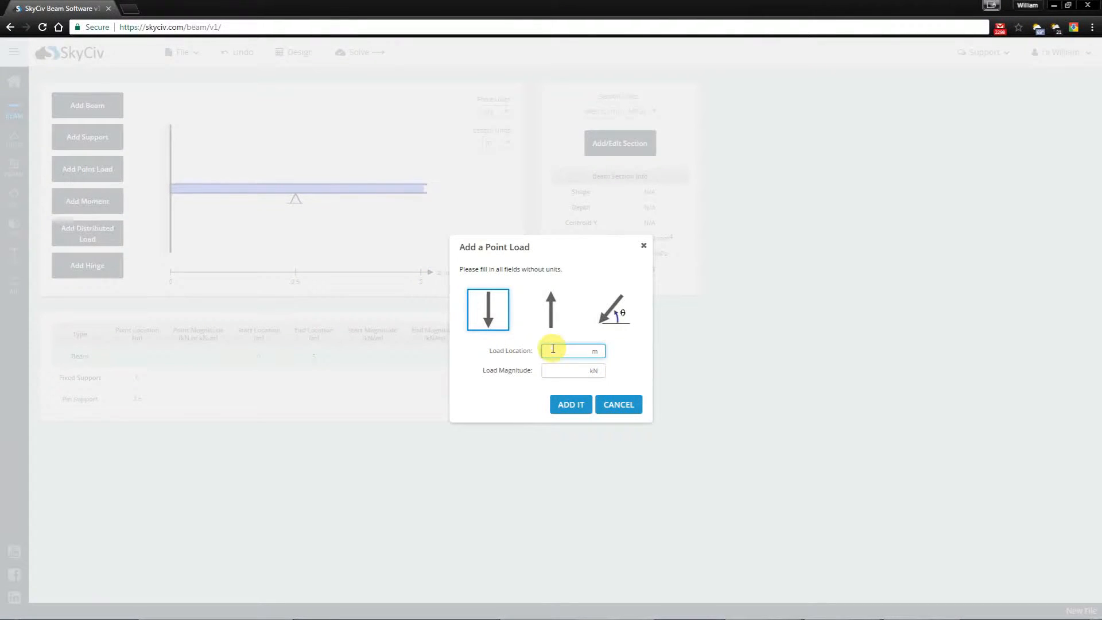
pyautogui.write('1.5')
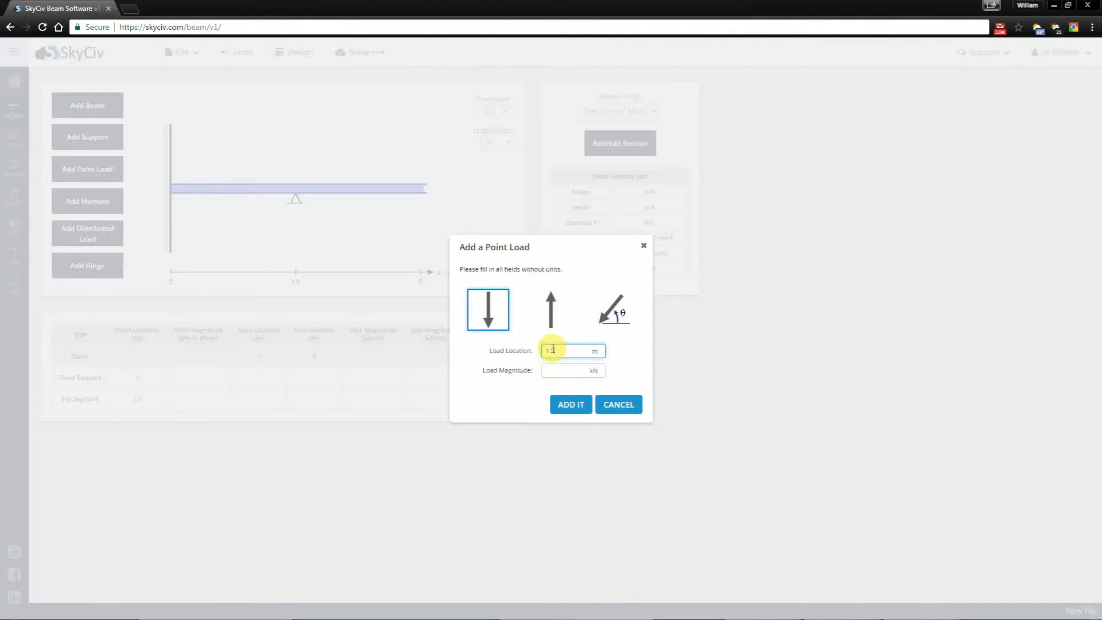
pyautogui.click(572, 370)
pyautogui.write('10')
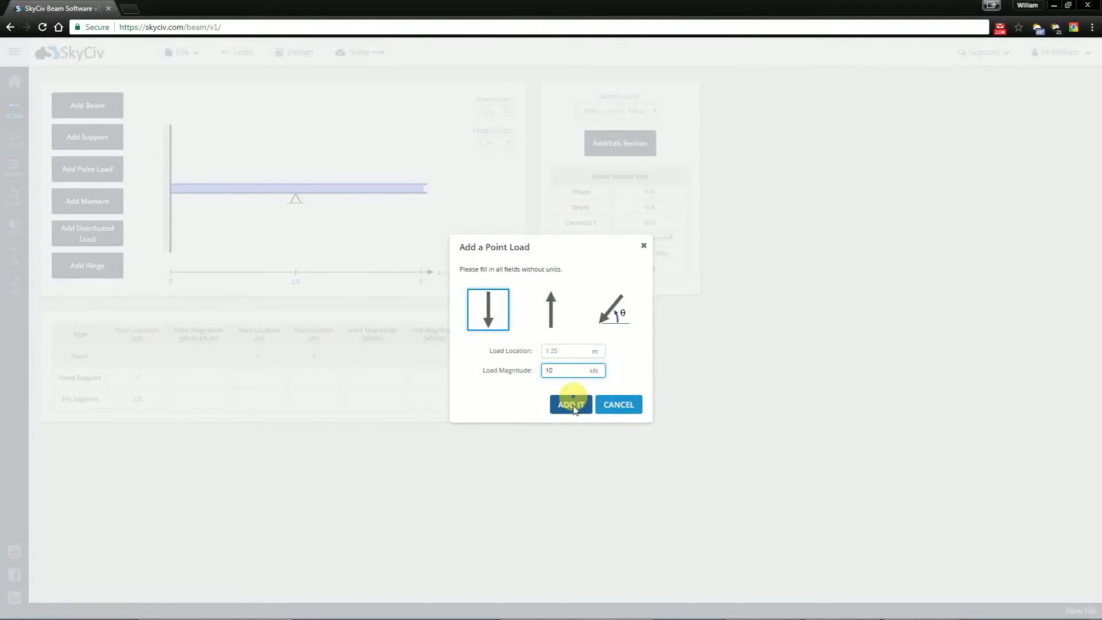
pyautogui.click(570, 404)
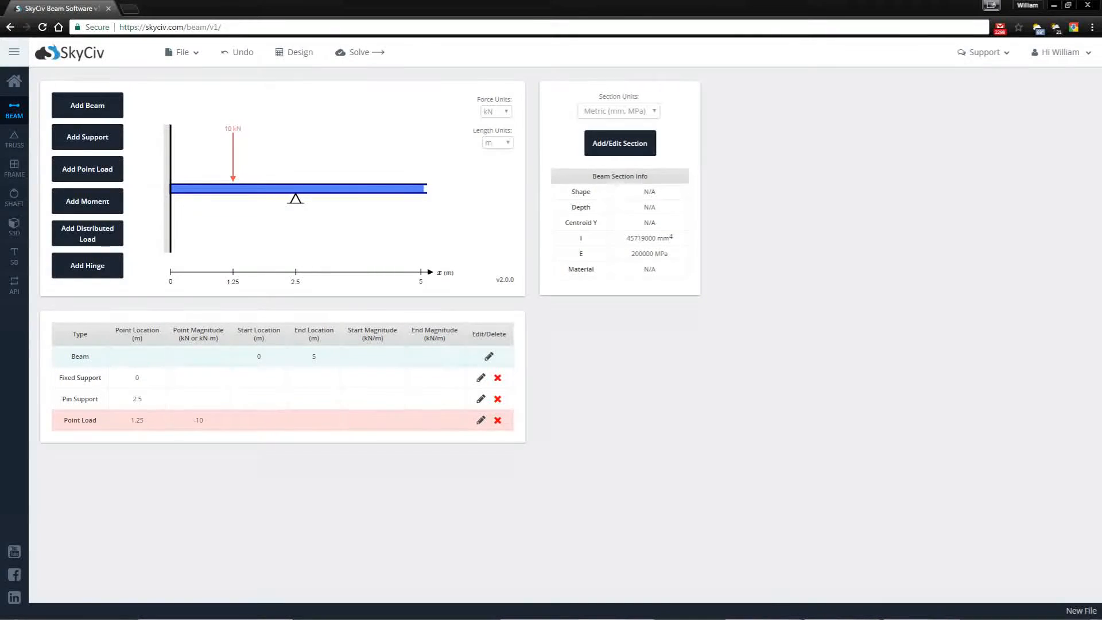
pyautogui.moveTo(716, 442)
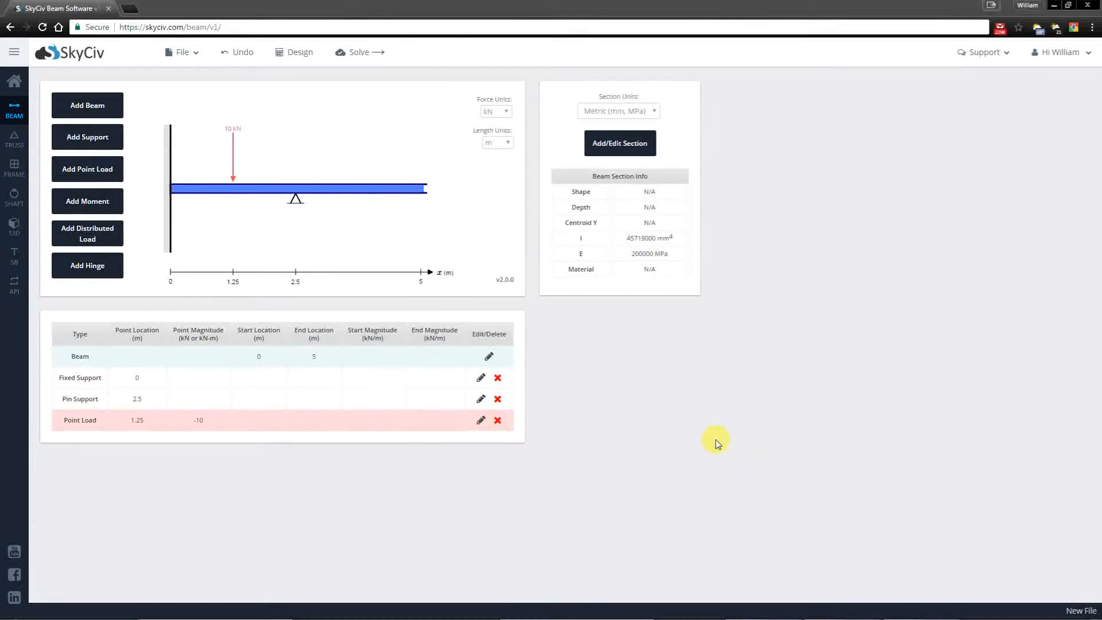
# - Add a clockwise moment of 5 kN·m at 3.75 m
pyautogui.click(87, 201)
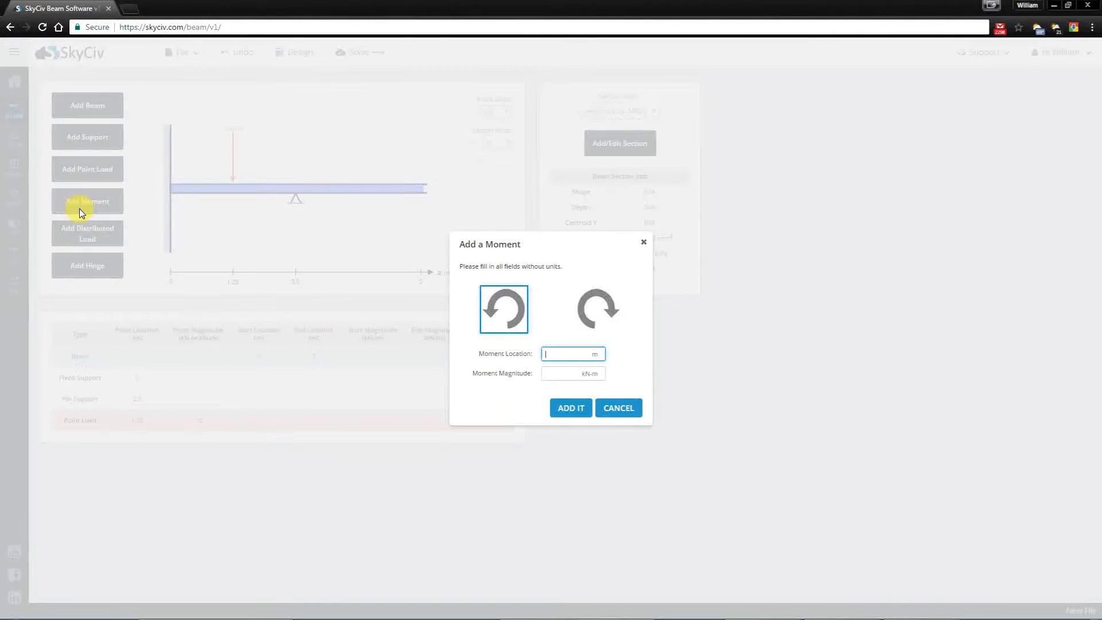
pyautogui.moveTo(611, 304)
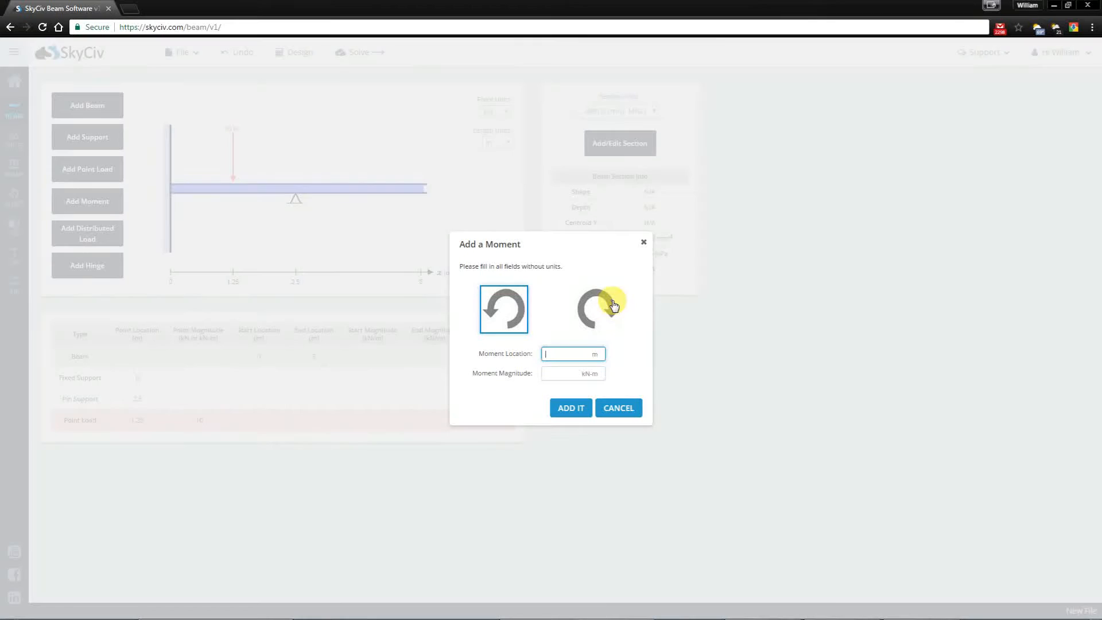
pyautogui.click(598, 309)
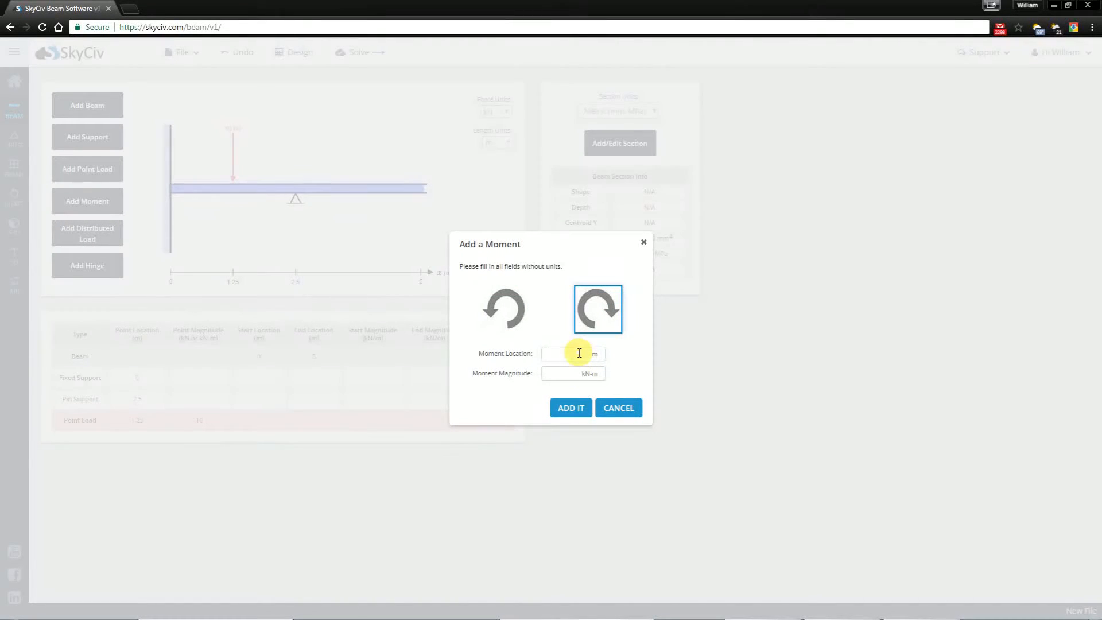
pyautogui.write('3.75')
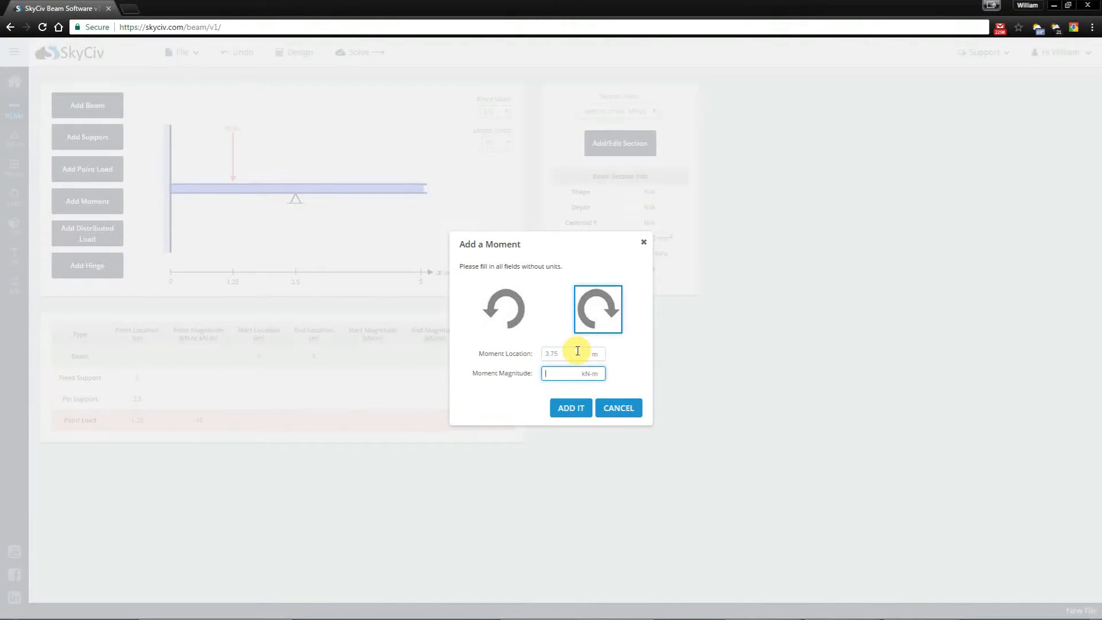
pyautogui.write('5')
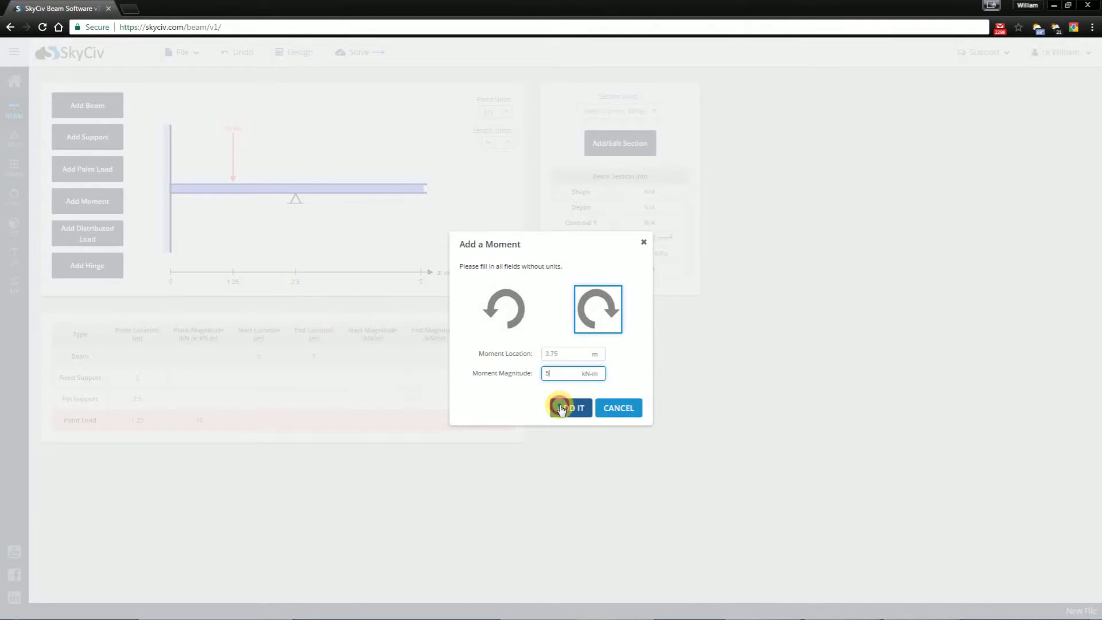
pyautogui.click(569, 408)
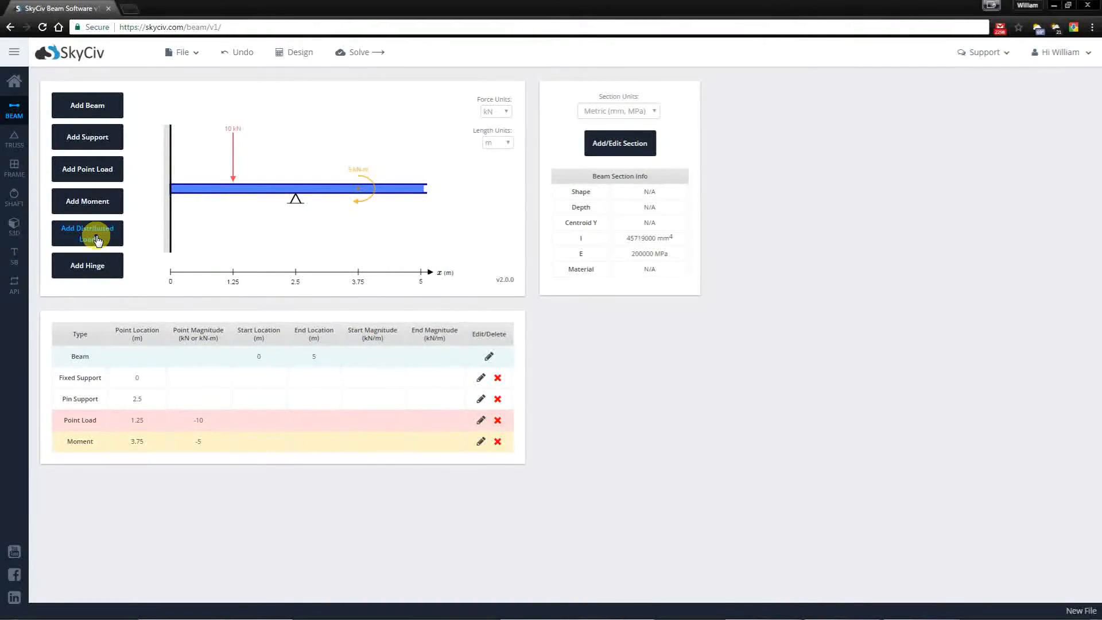
# - Add a downward distributed load from 2 m to 3 m, ramping 5 to 10 kN/m
pyautogui.click(87, 233)
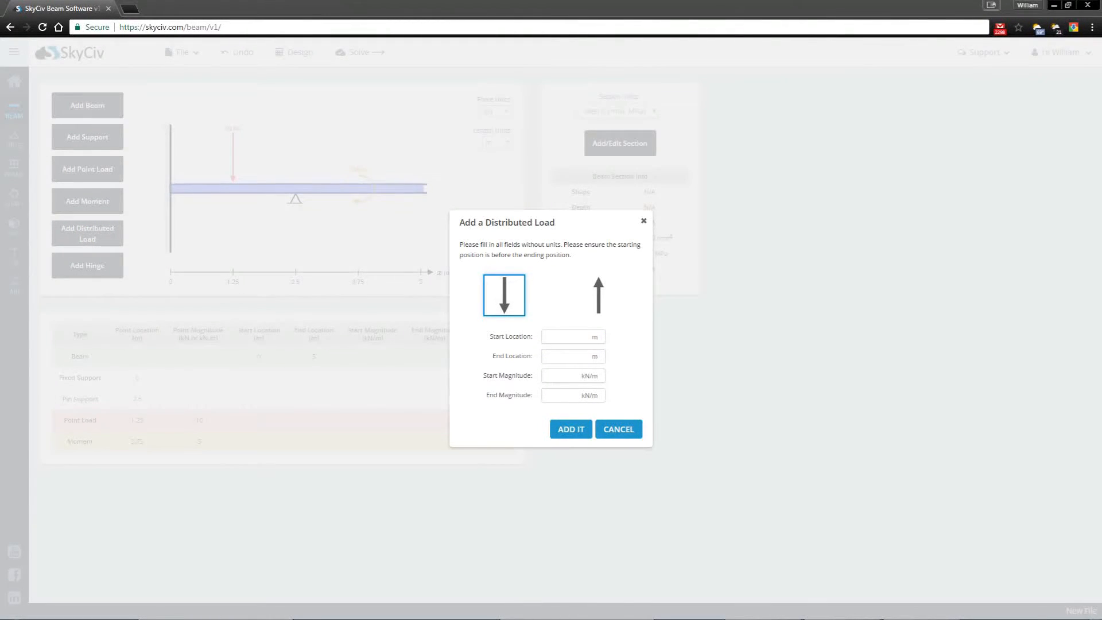
pyautogui.moveTo(812, 373)
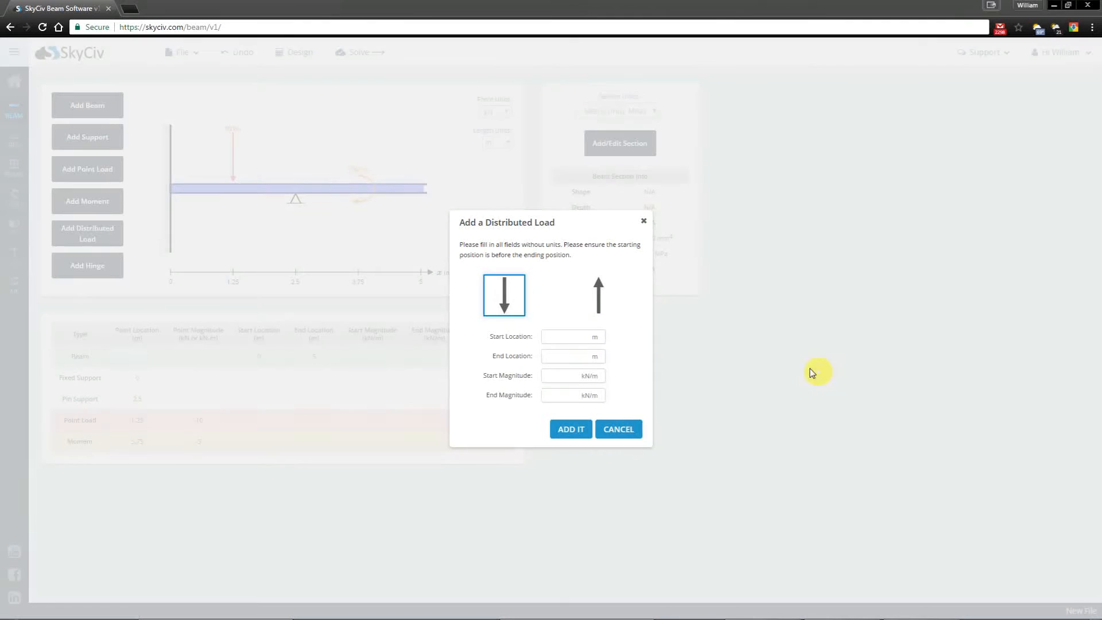
pyautogui.write('2')
pyautogui.write('3')
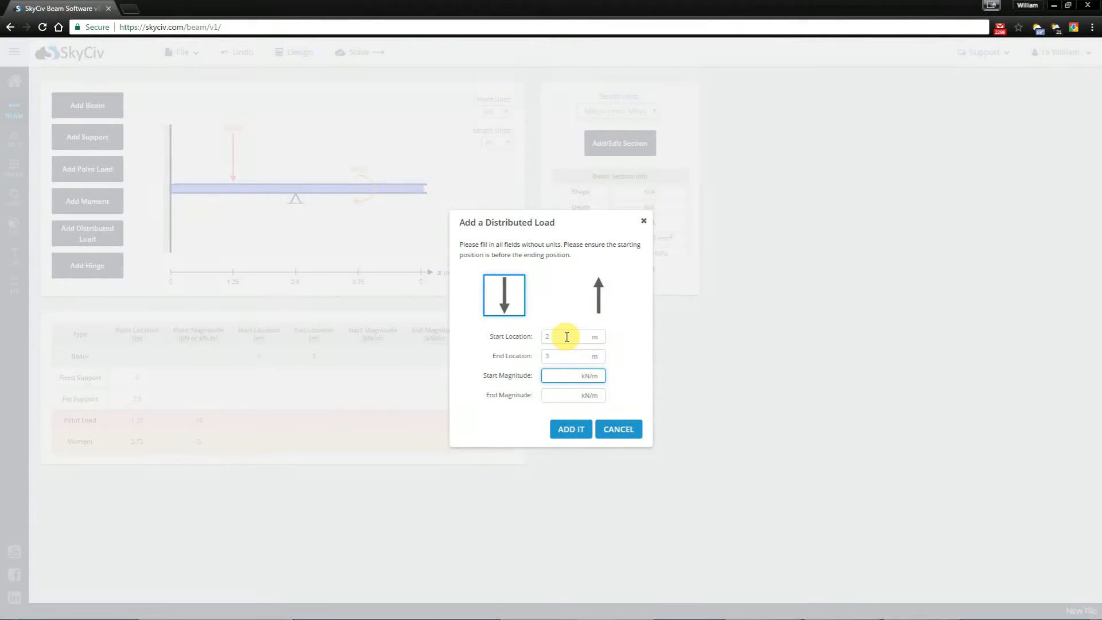
pyautogui.write('10')
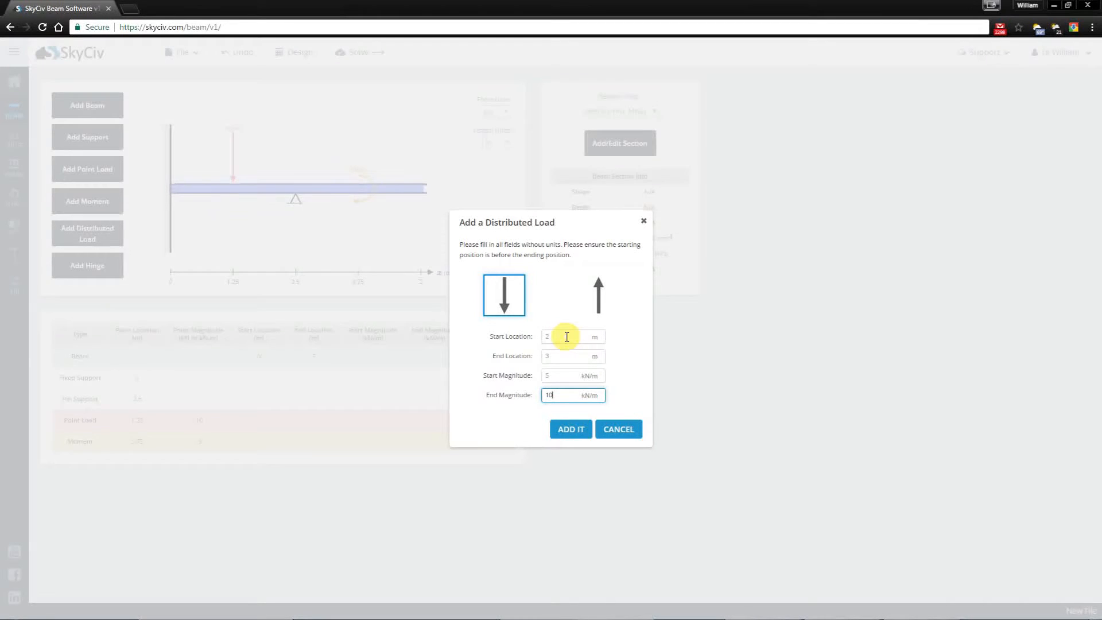
pyautogui.click(570, 428)
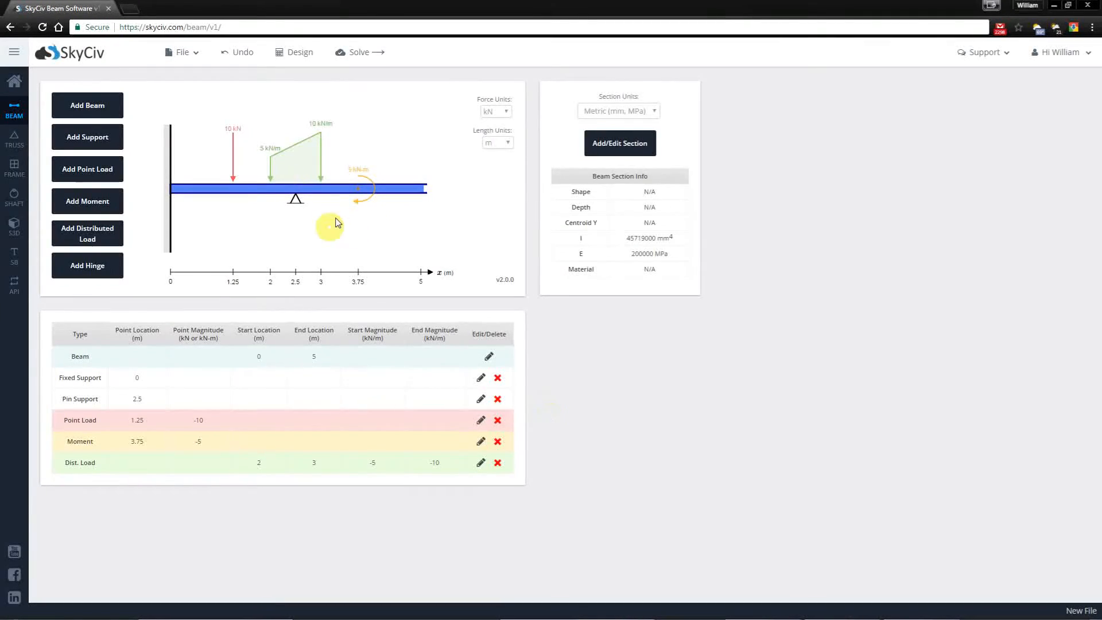
pyautogui.moveTo(244, 148)
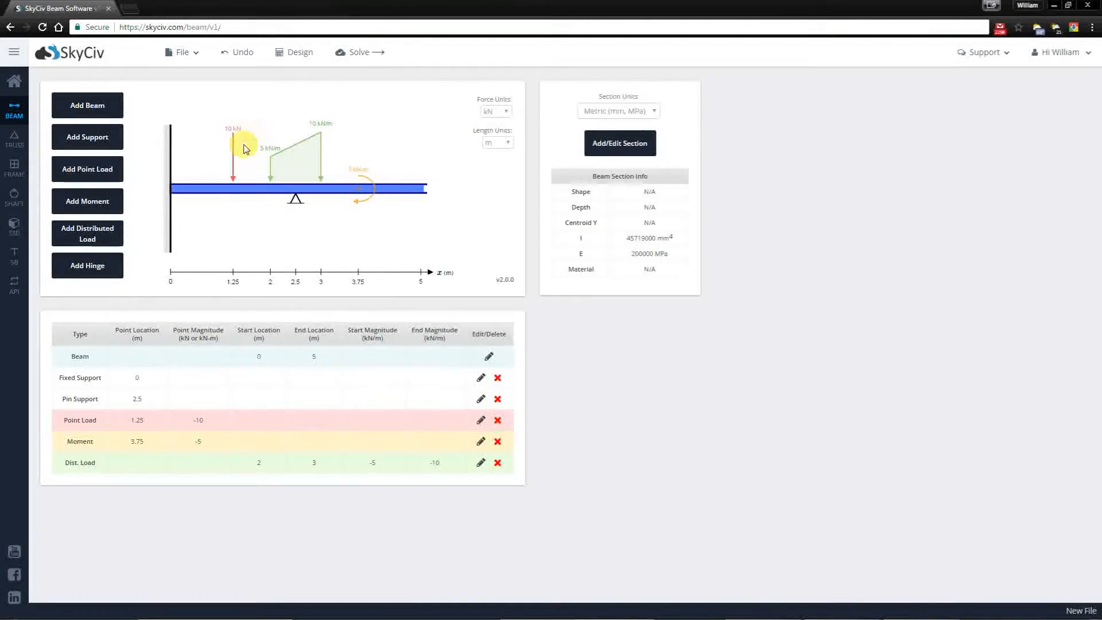
pyautogui.moveTo(555, 368)
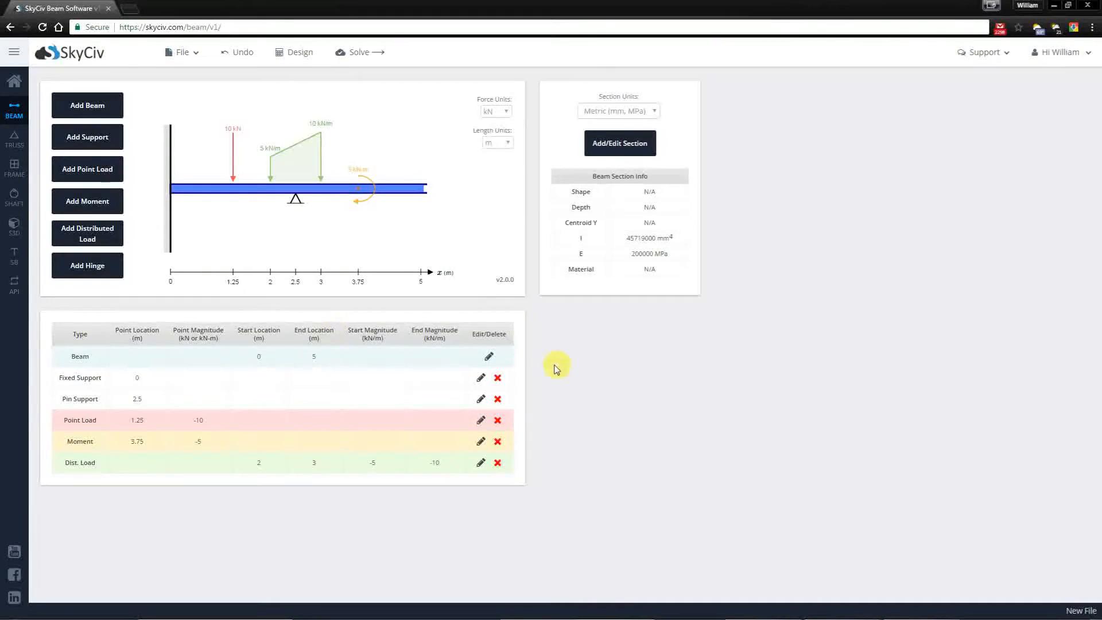
# - Add an internal hinge at position 0.625 m
pyautogui.click(87, 265)
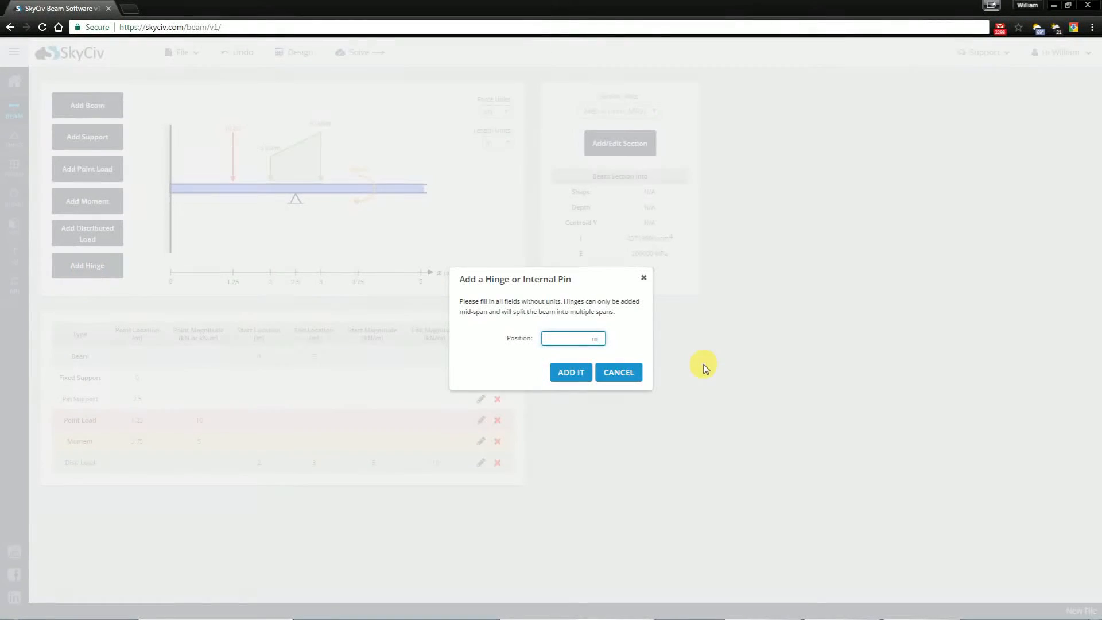
pyautogui.write('0.625')
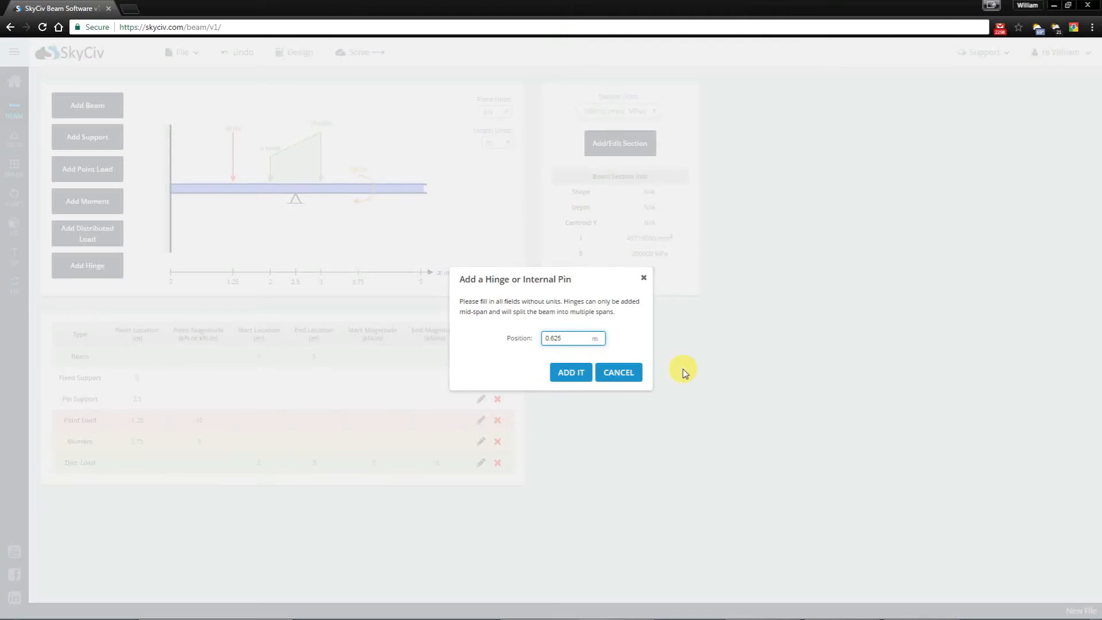
pyautogui.click(571, 372)
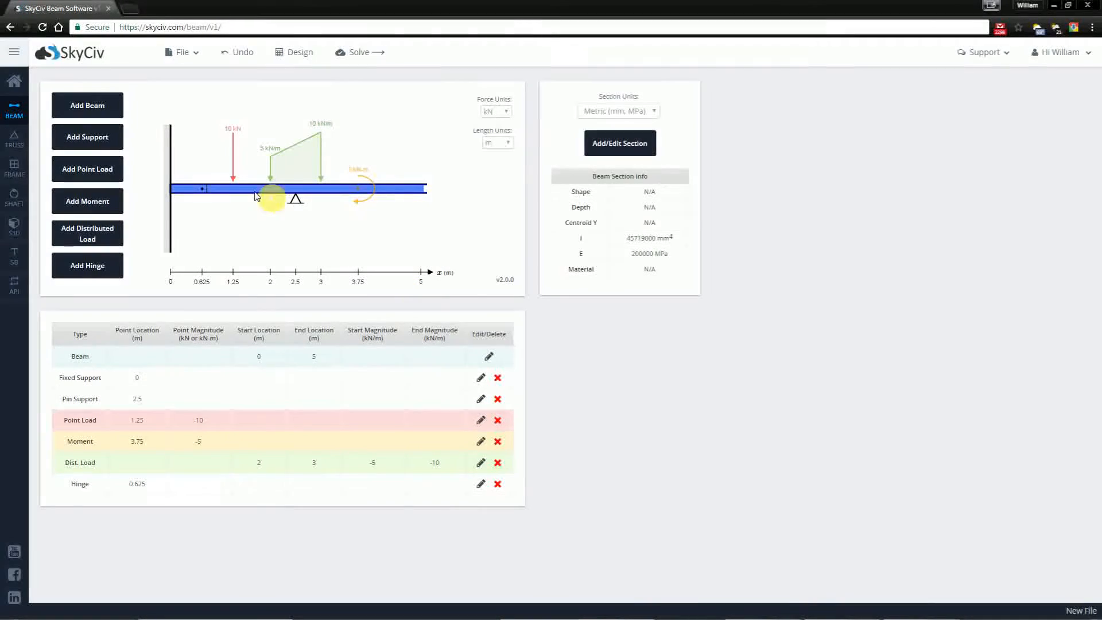
pyautogui.moveTo(235, 323)
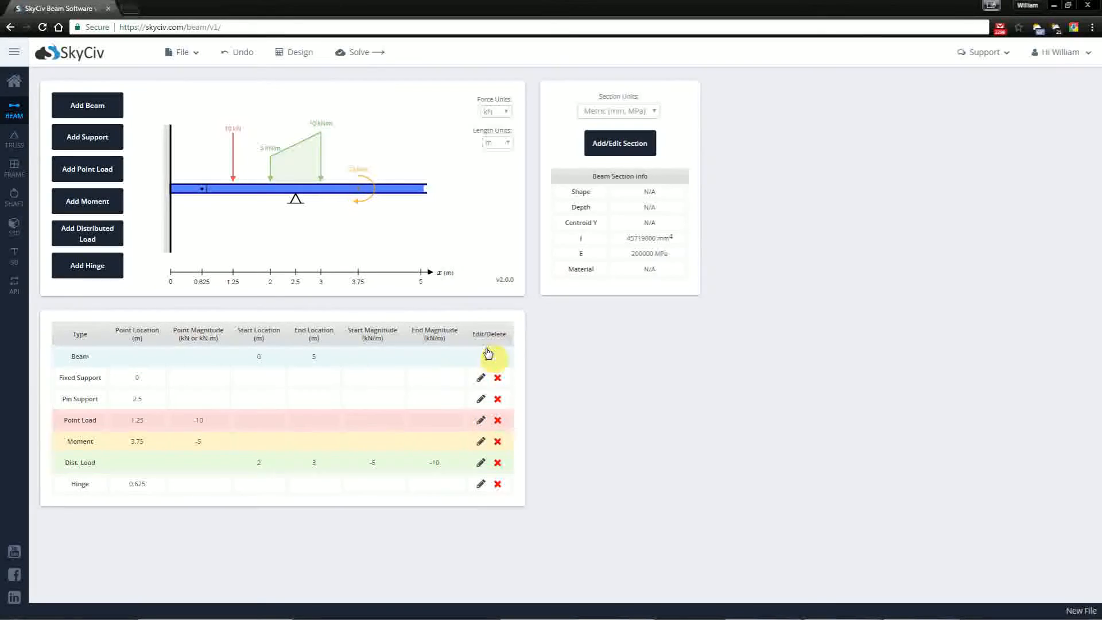
pyautogui.click(481, 356)
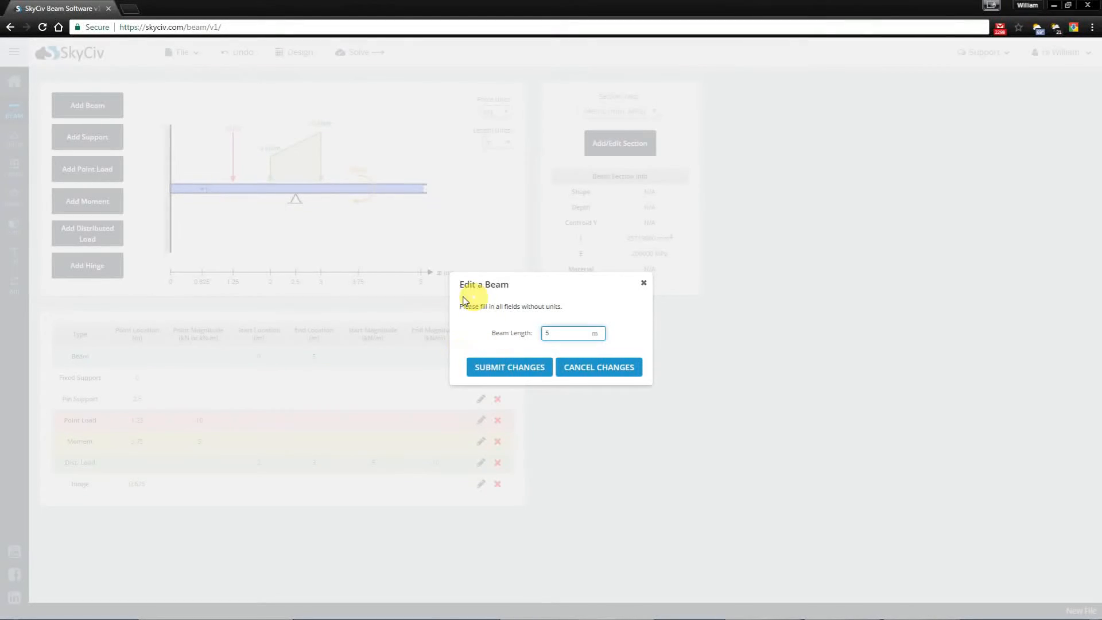
pyautogui.moveTo(610, 275)
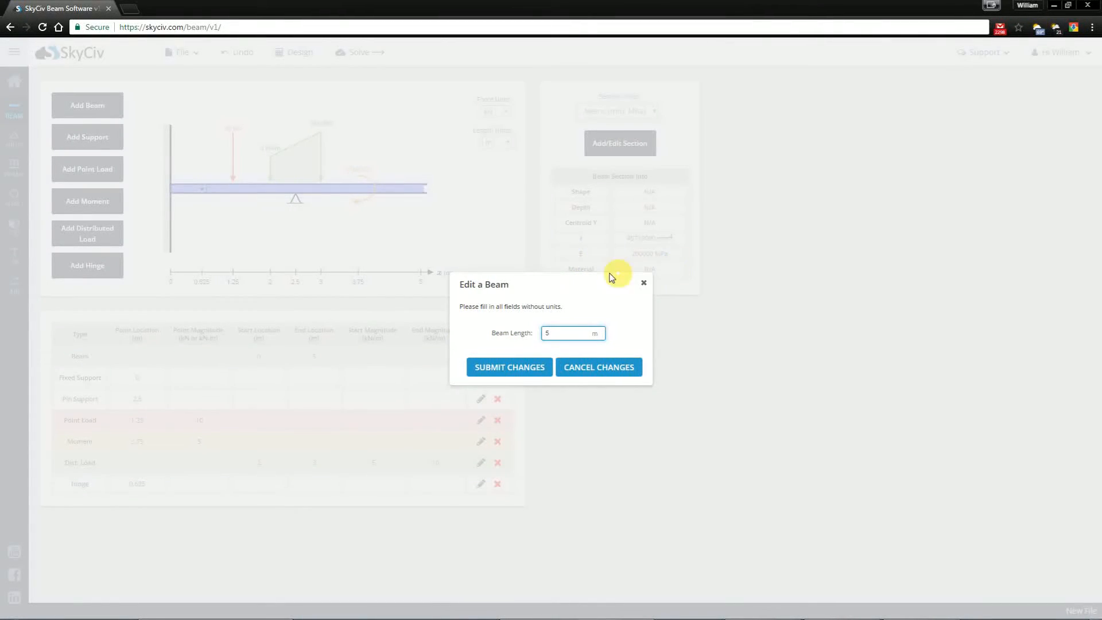
pyautogui.moveTo(483, 288)
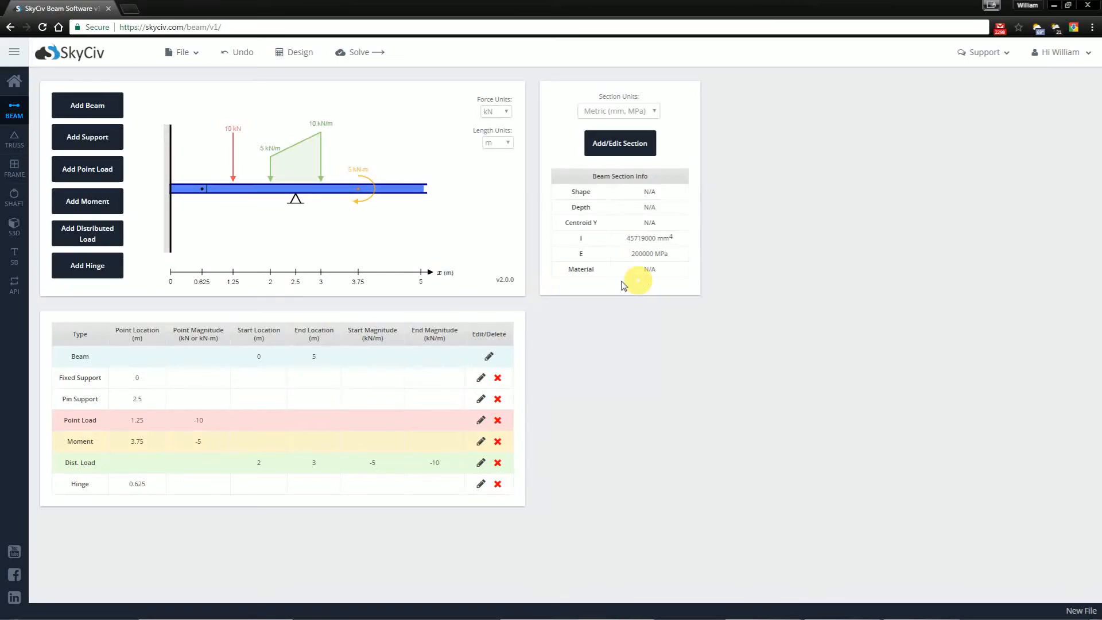
pyautogui.moveTo(362, 470)
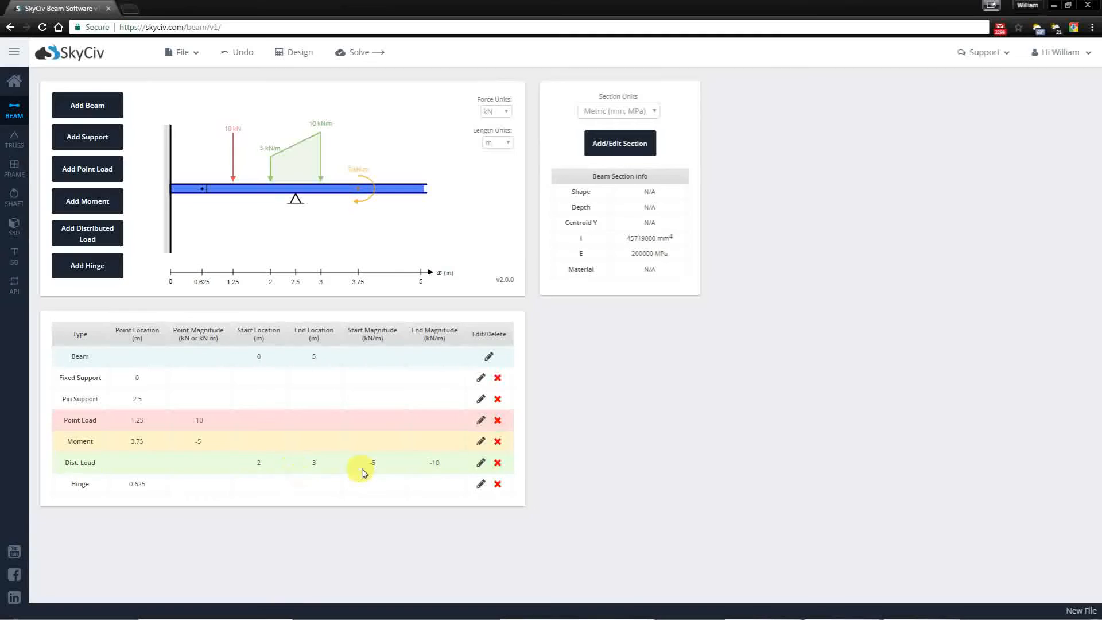
pyautogui.moveTo(319, 461)
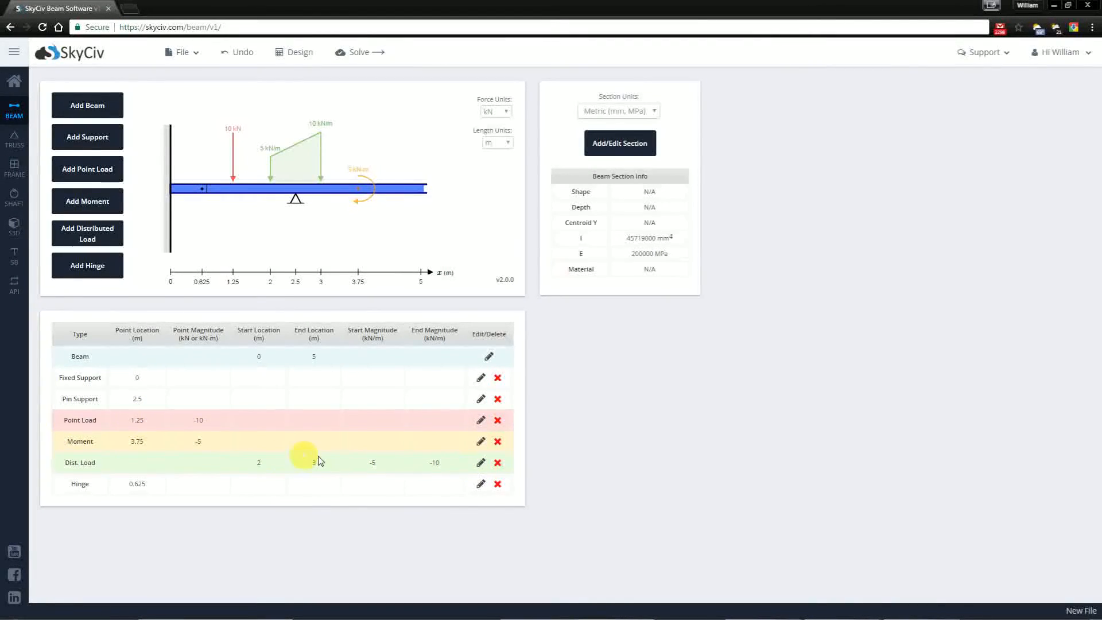
pyautogui.moveTo(497, 379)
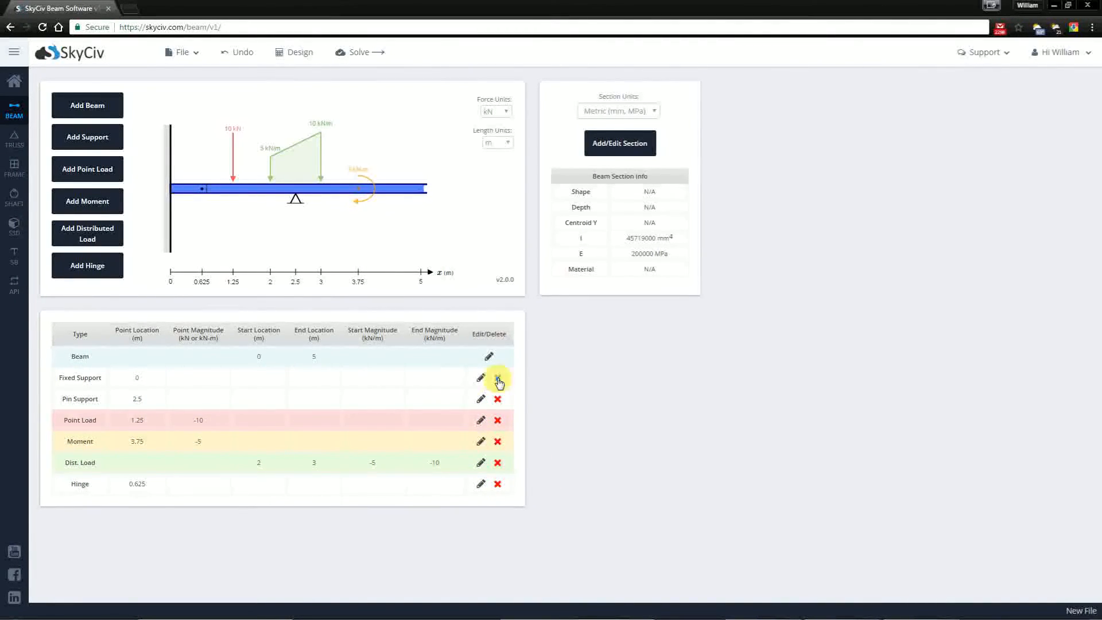
pyautogui.moveTo(478, 439)
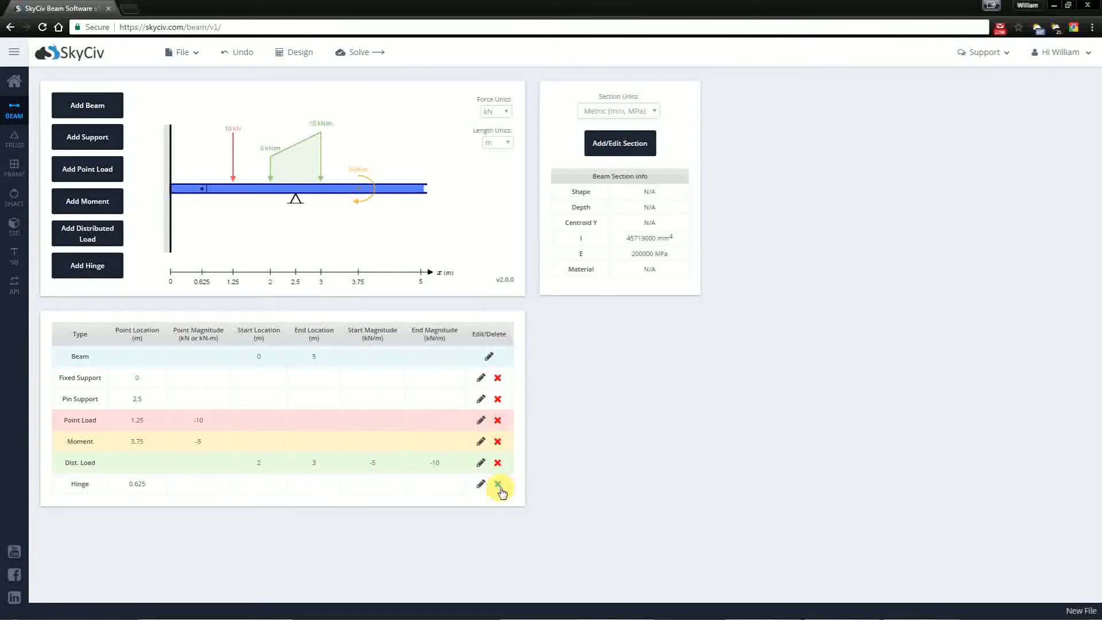
# - Delete the 0.625 m hinge row from the table
pyautogui.click(498, 483)
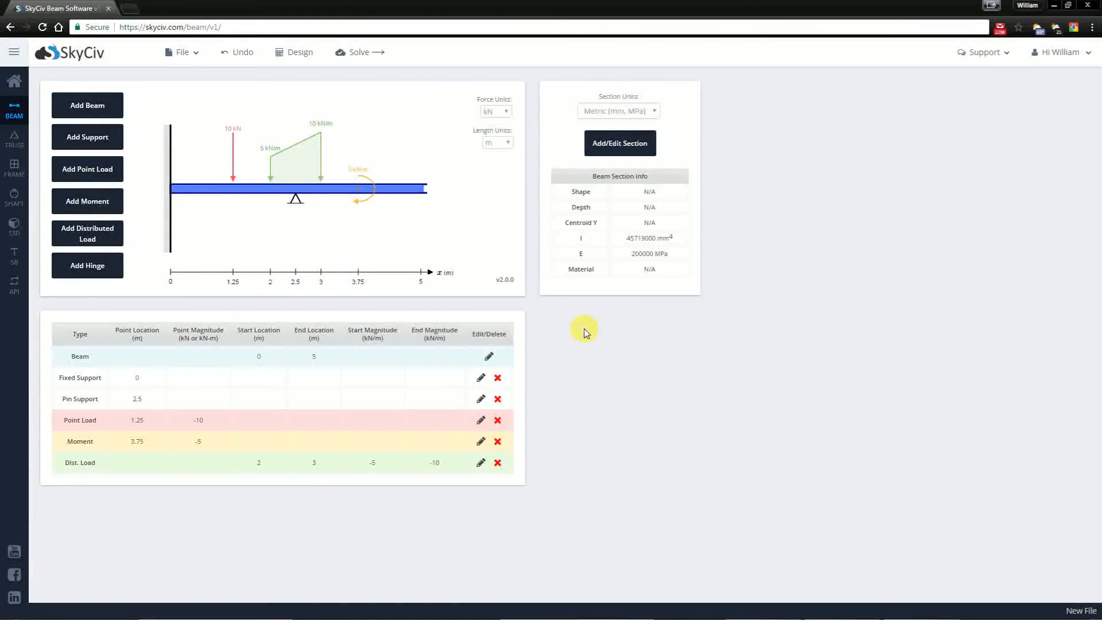
pyautogui.moveTo(592, 319)
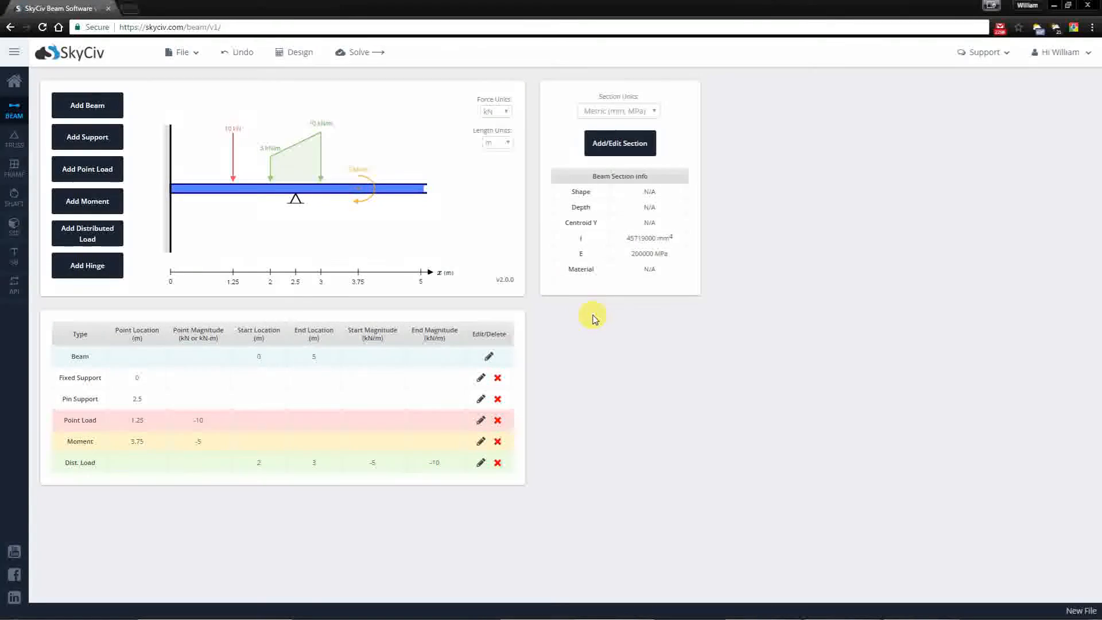
pyautogui.moveTo(589, 307)
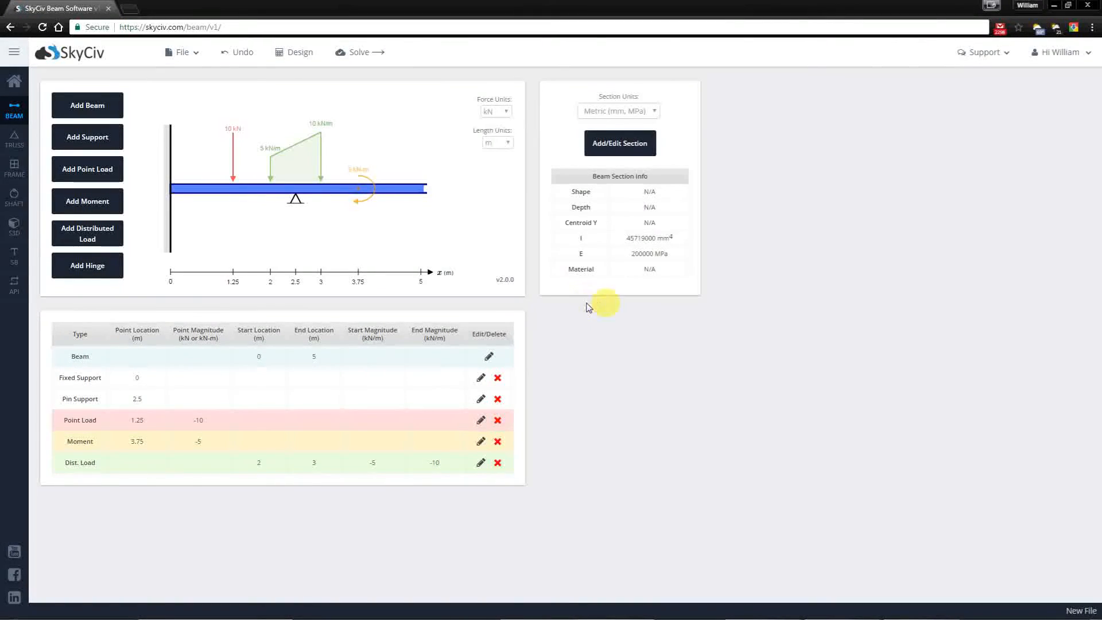